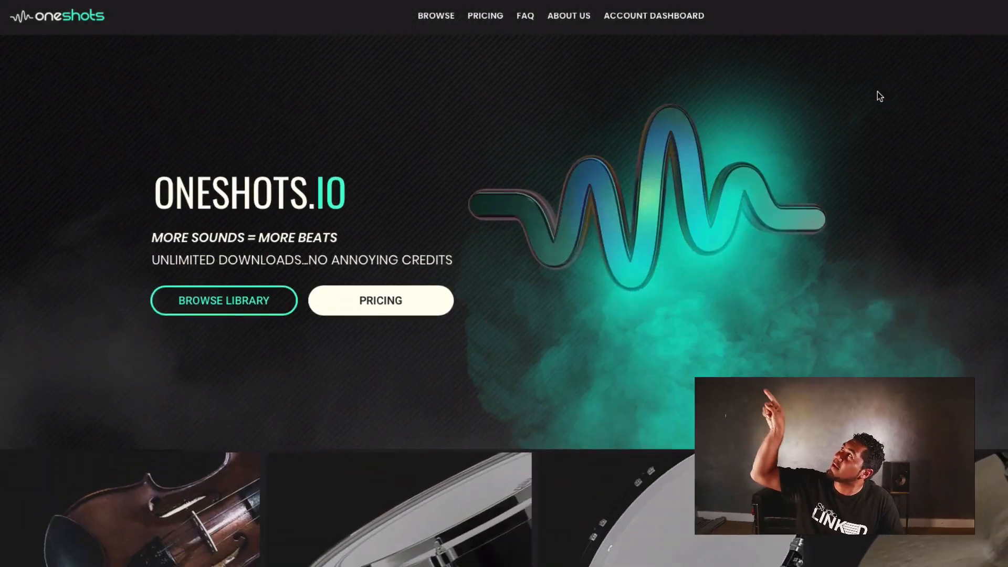
- Scroll the homepage down past the instrument categories to the Pick Your Sounds By Country map
{"action": "scroll", "scroll_direction": "down", "scroll_amount": 3}
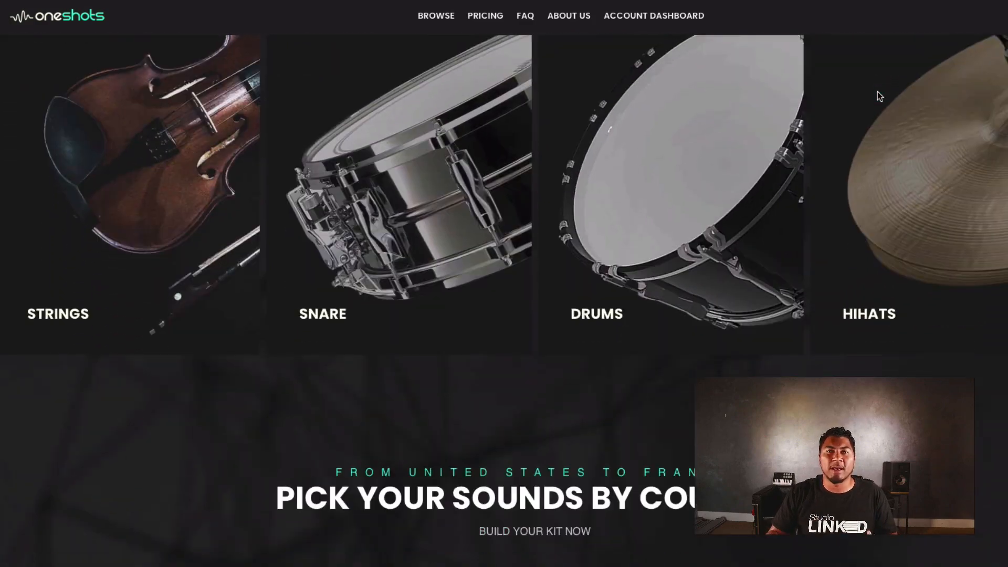
{"action": "scroll", "scroll_direction": "down", "scroll_amount": 3}
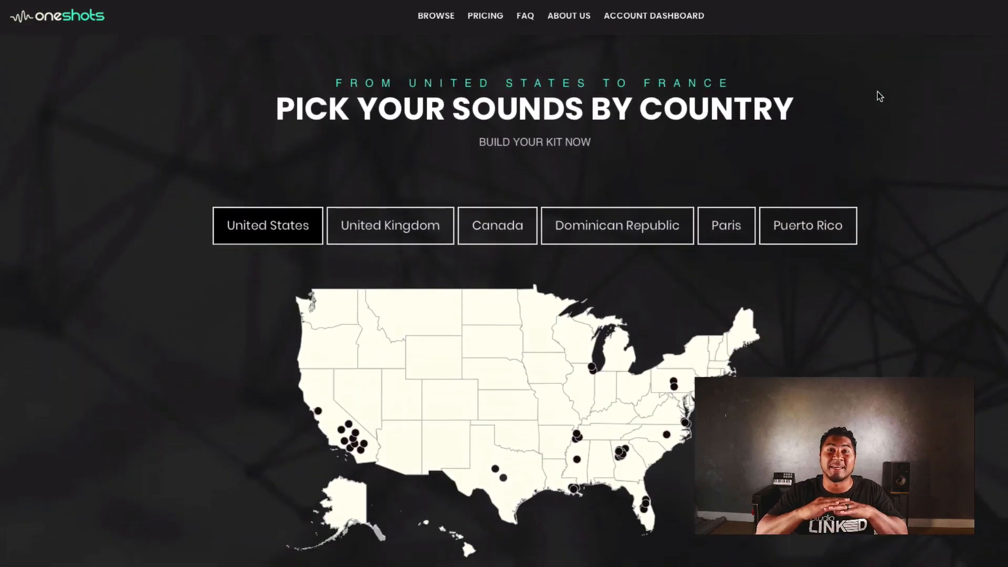
{"action": "scroll", "scroll_direction": "down", "scroll_amount": 3}
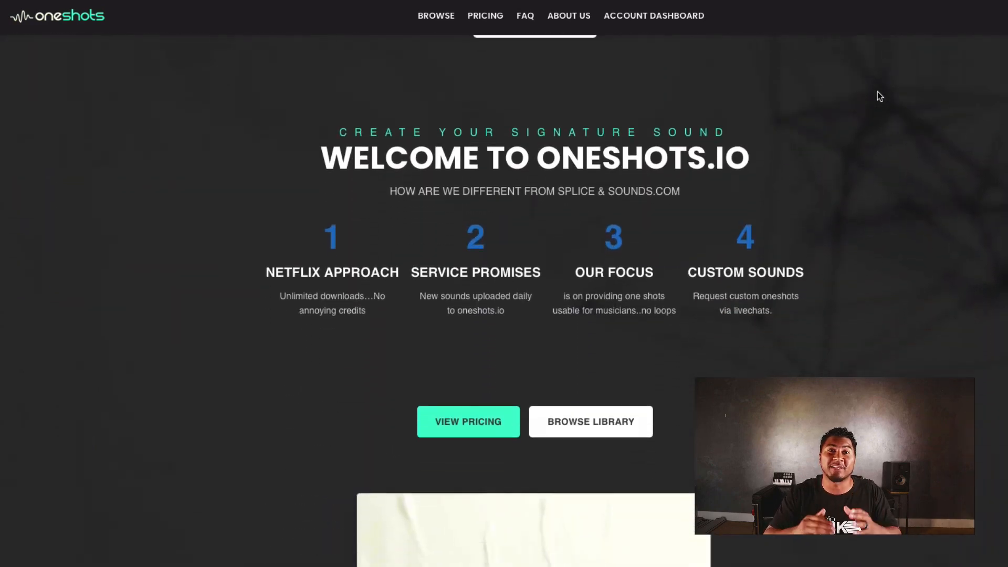
{"action": "scroll", "scroll_direction": "up", "scroll_amount": 3}
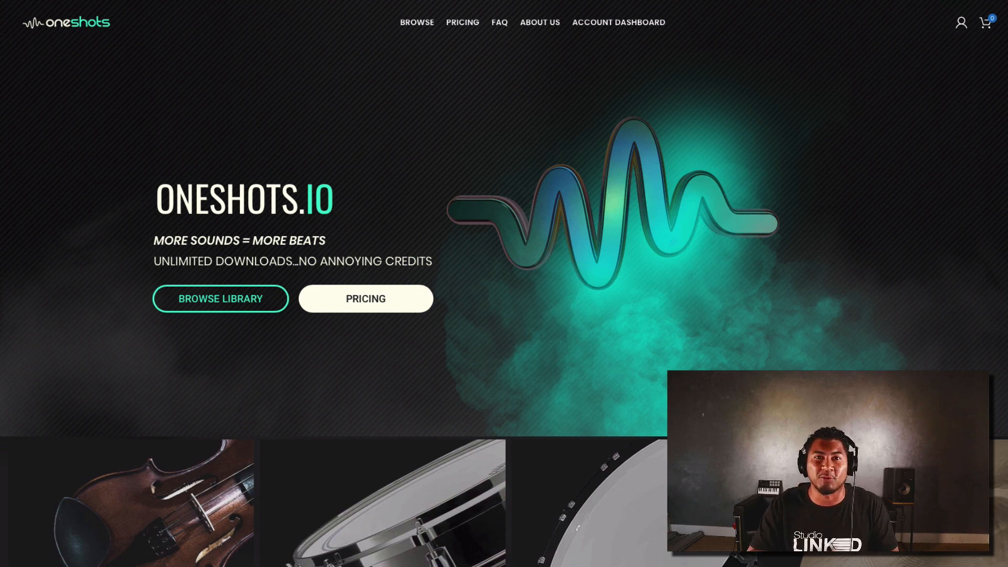
{"action": "mouse_move", "coordinate": [385, 159]}
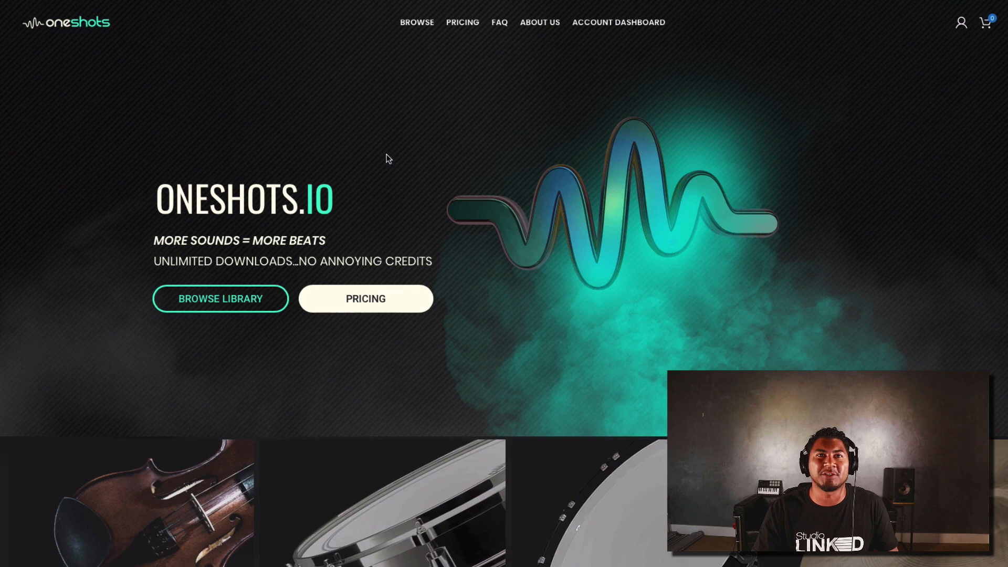
{"action": "mouse_move", "coordinate": [394, 226]}
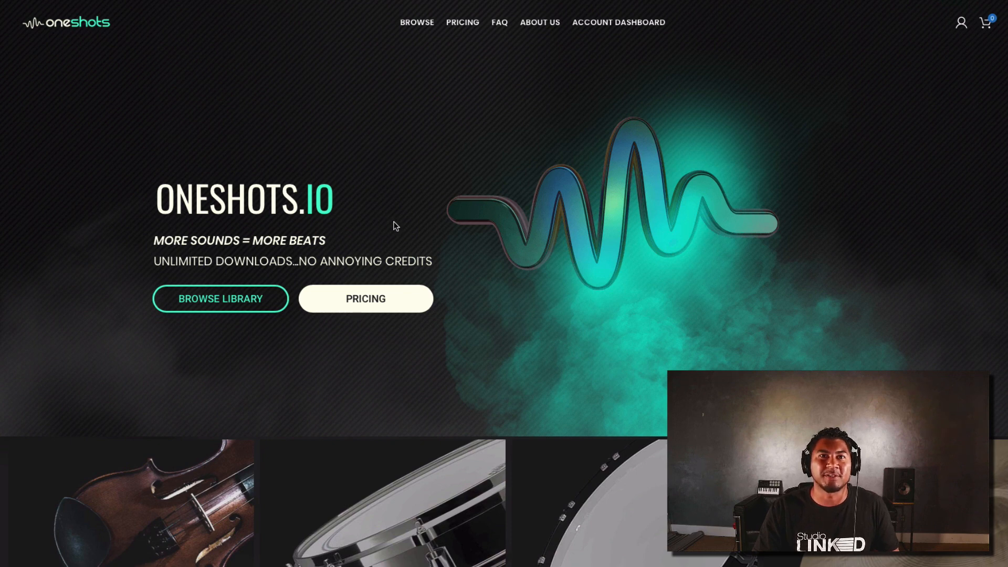
{"action": "scroll", "scroll_direction": "down", "scroll_amount": 3}
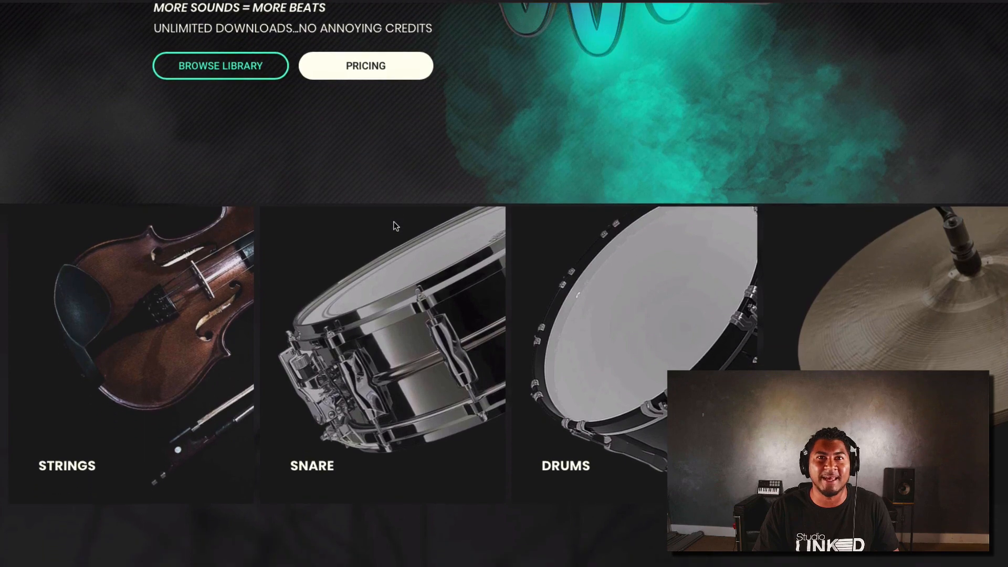
{"action": "scroll", "scroll_direction": "down", "scroll_amount": 3}
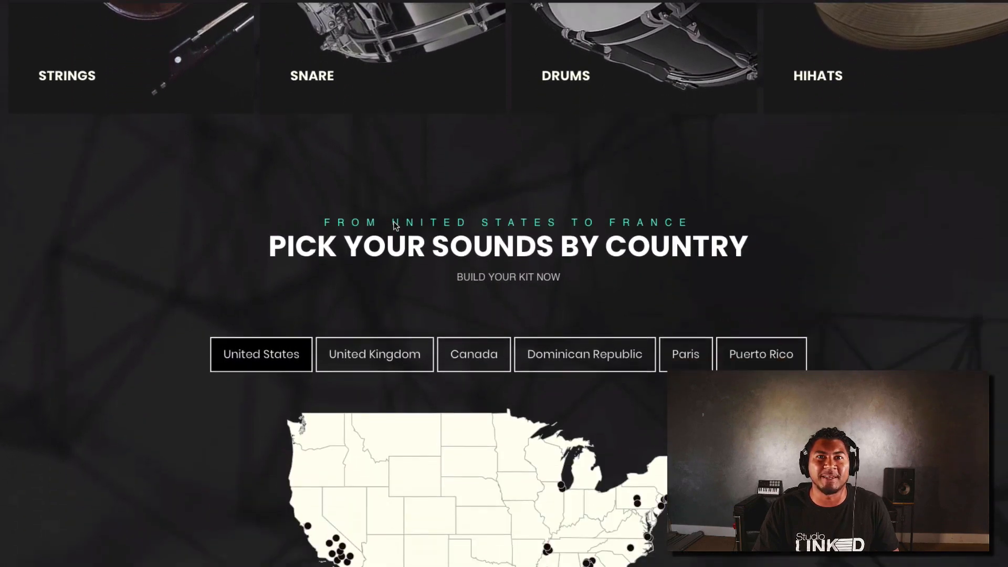
{"action": "scroll", "scroll_direction": "down", "scroll_amount": 3}
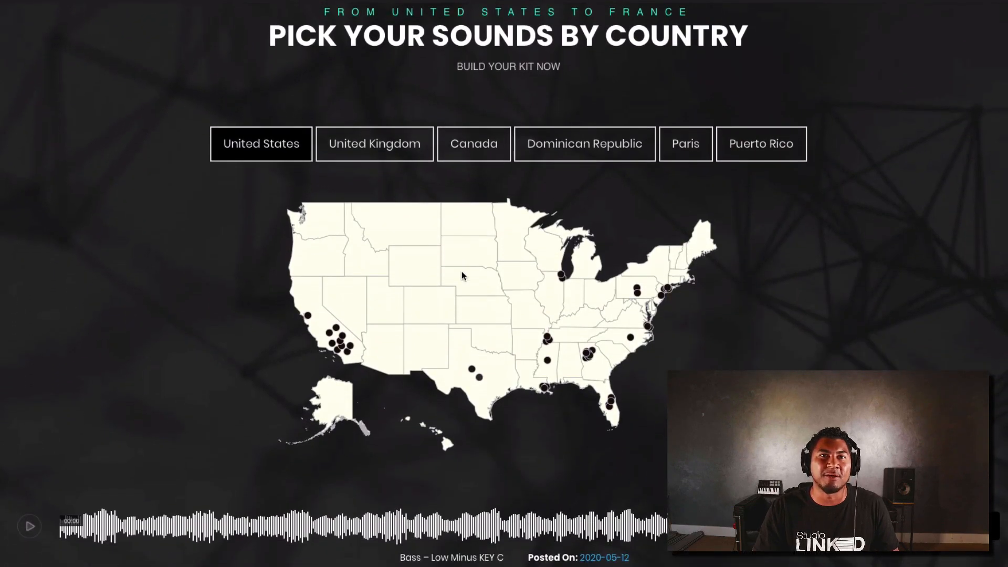
{"action": "scroll", "scroll_direction": "down", "scroll_amount": 3}
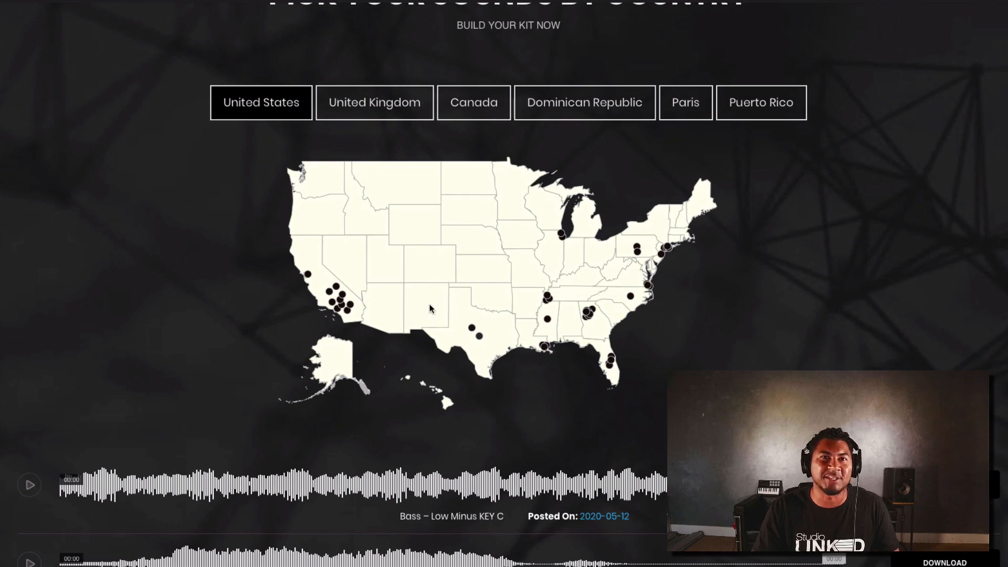
{"action": "mouse_move", "coordinate": [445, 319]}
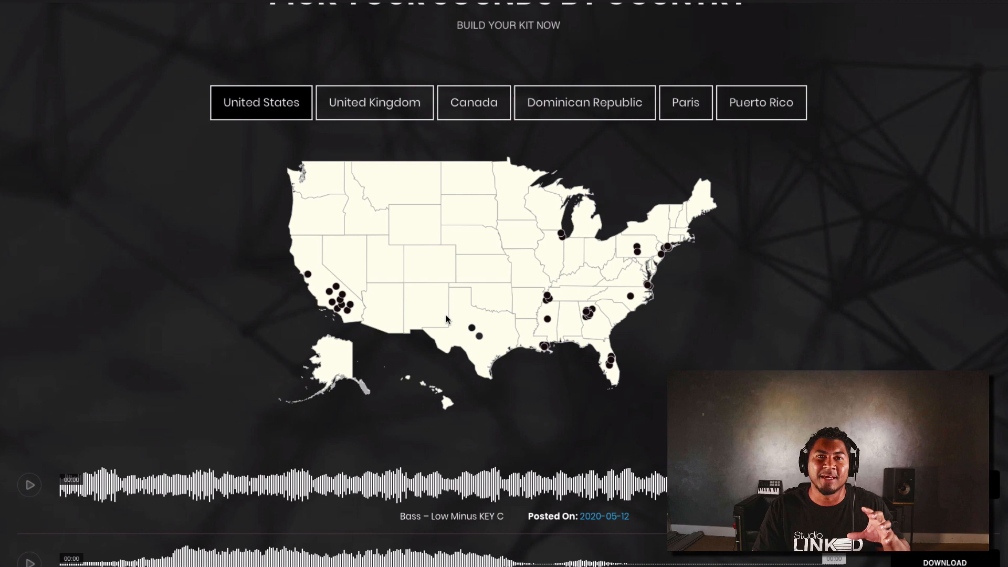
{"action": "mouse_move", "coordinate": [353, 255]}
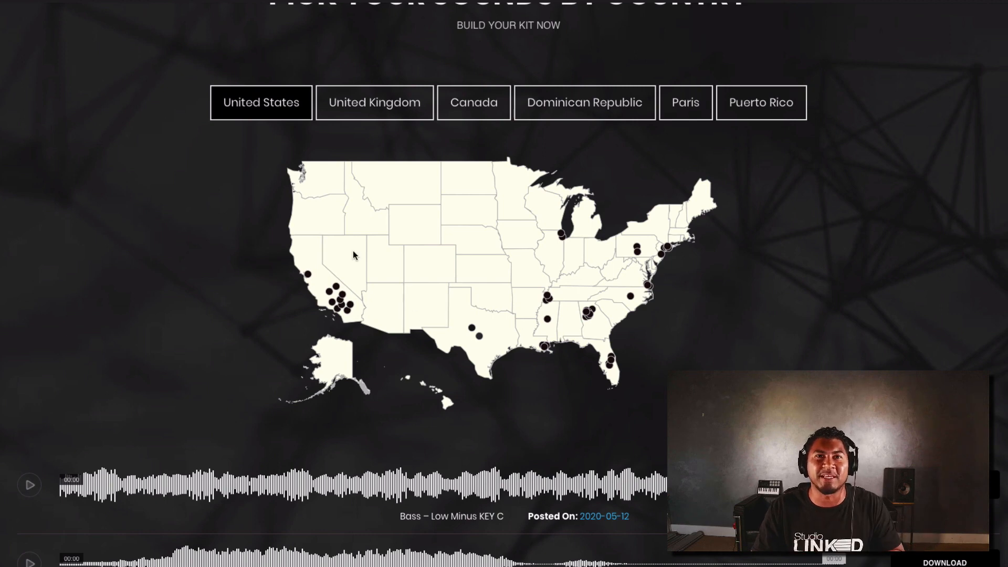
{"action": "mouse_move", "coordinate": [394, 302]}
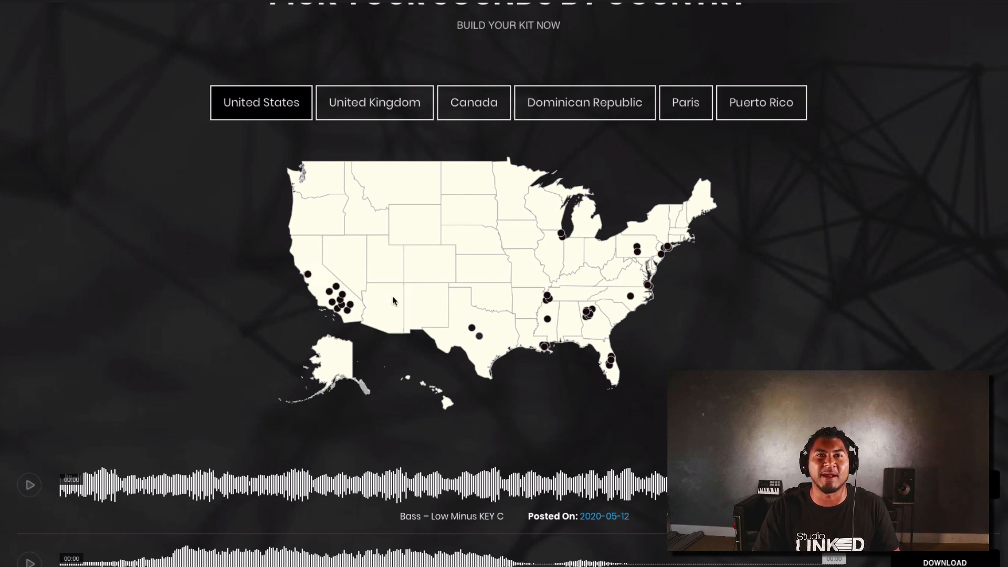
{"action": "mouse_move", "coordinate": [316, 297]}
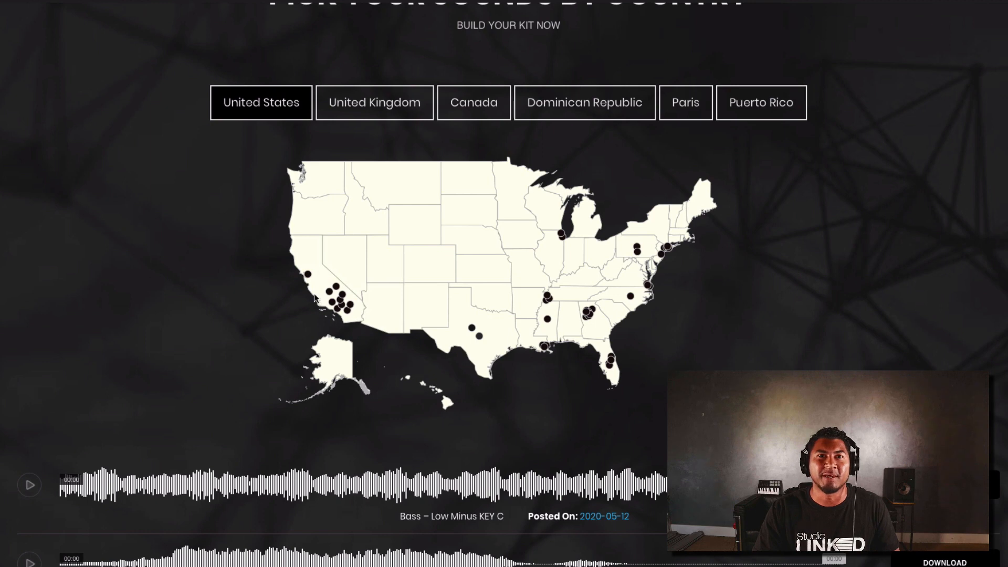
{"action": "mouse_move", "coordinate": [339, 312]}
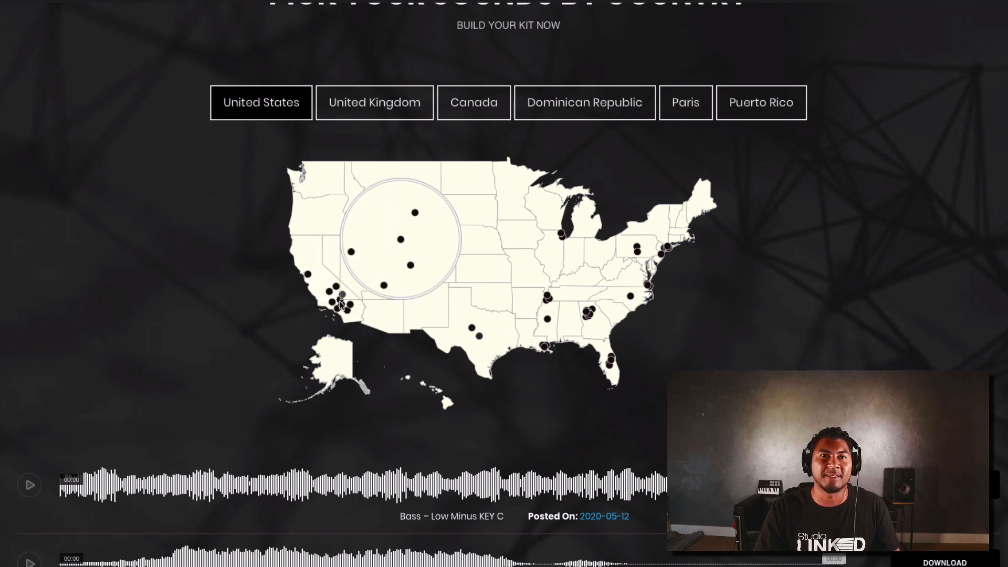
{"action": "mouse_move", "coordinate": [382, 288]}
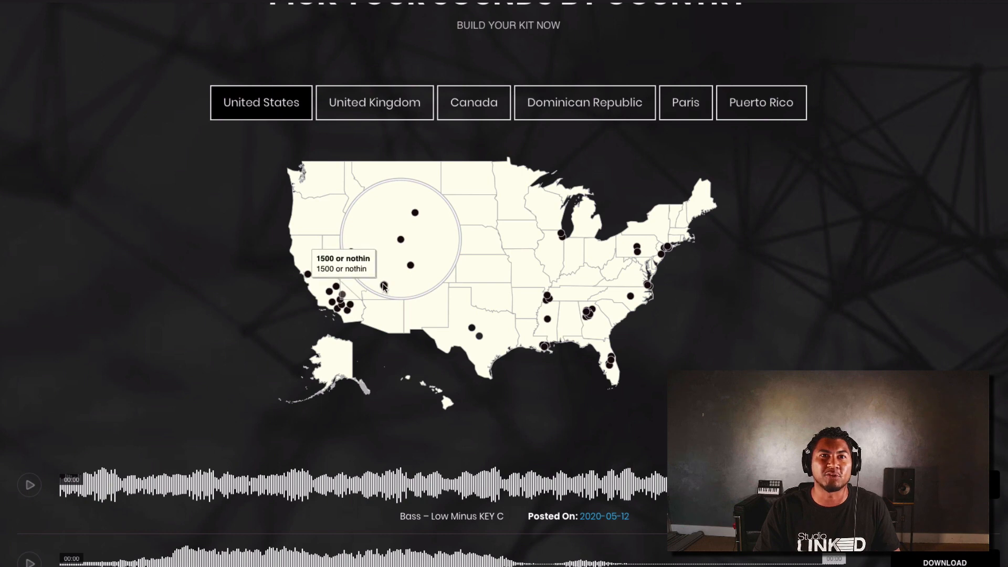
{"action": "mouse_move", "coordinate": [400, 243]}
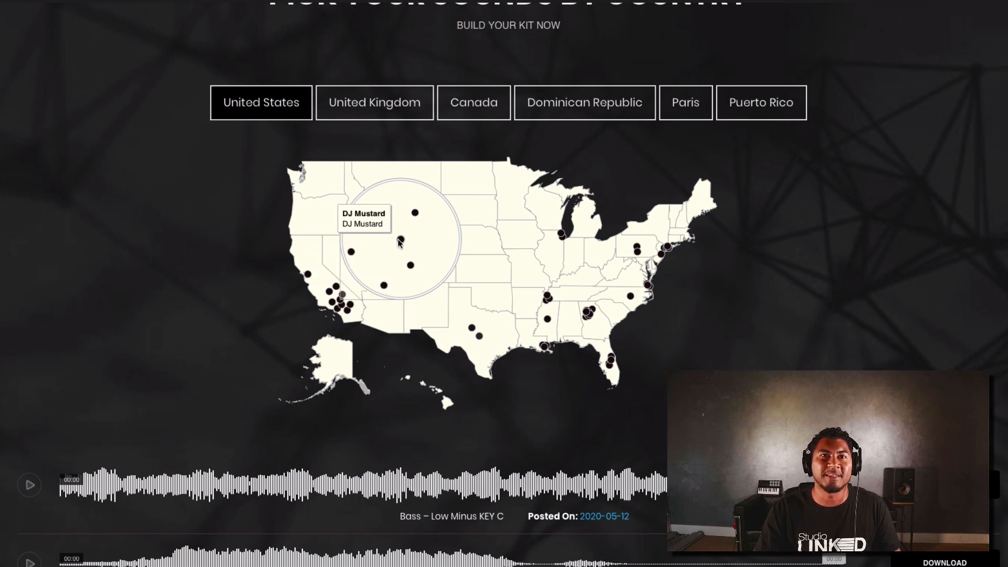
{"action": "mouse_move", "coordinate": [412, 266]}
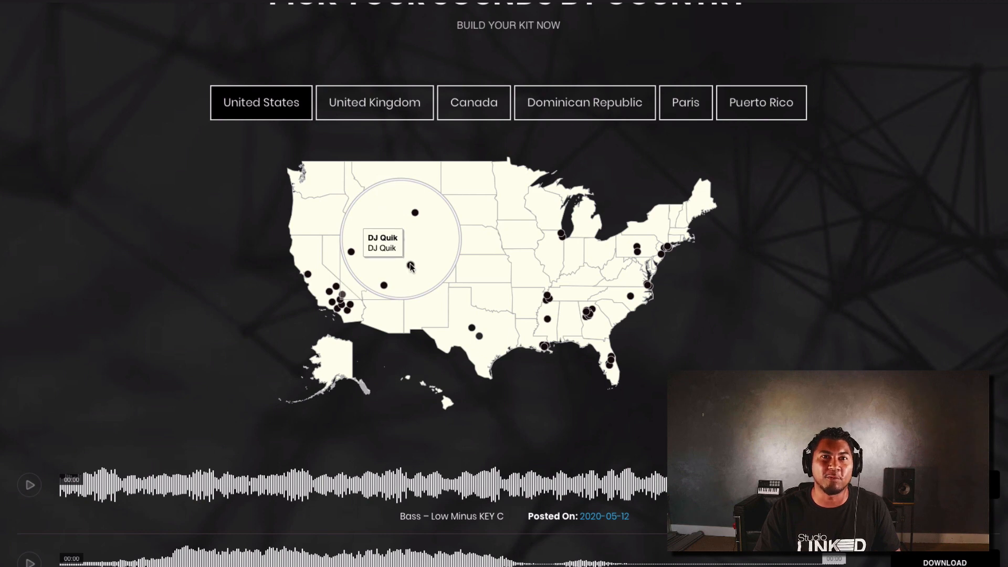
{"action": "mouse_move", "coordinate": [539, 430]}
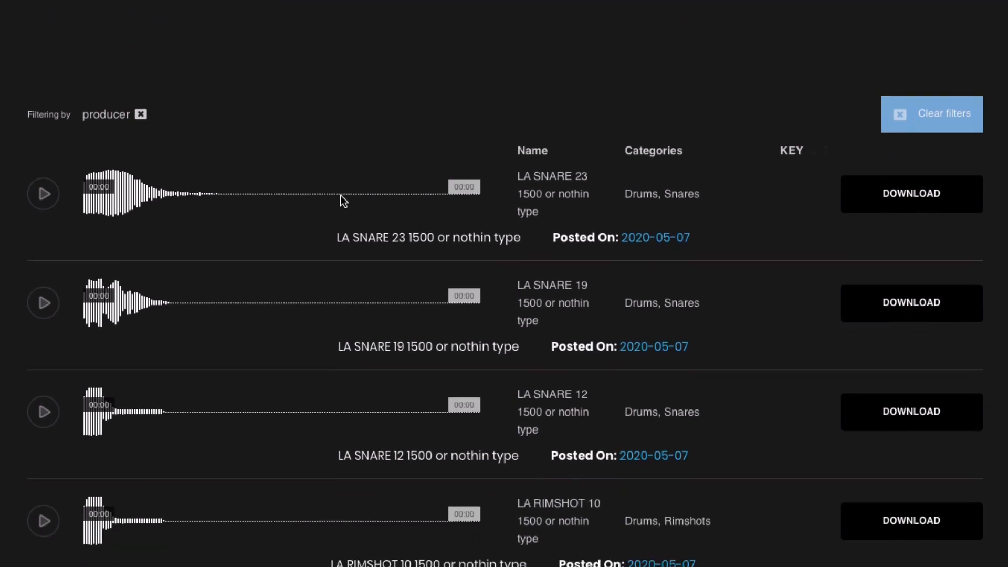
{"action": "scroll", "scroll_direction": "down", "scroll_amount": 3}
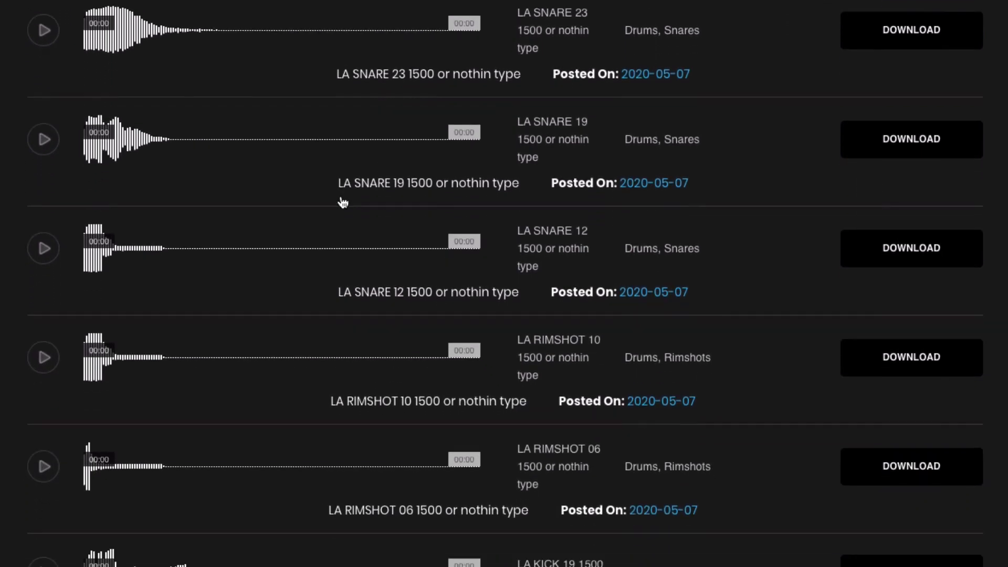
{"action": "scroll", "scroll_direction": "down", "scroll_amount": 3}
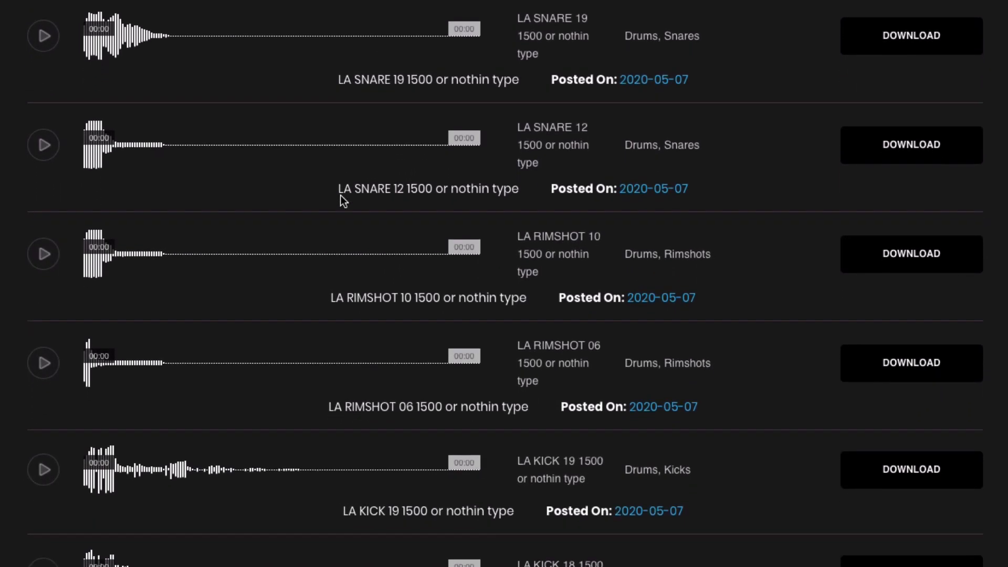
{"action": "scroll", "scroll_direction": "up", "scroll_amount": 3}
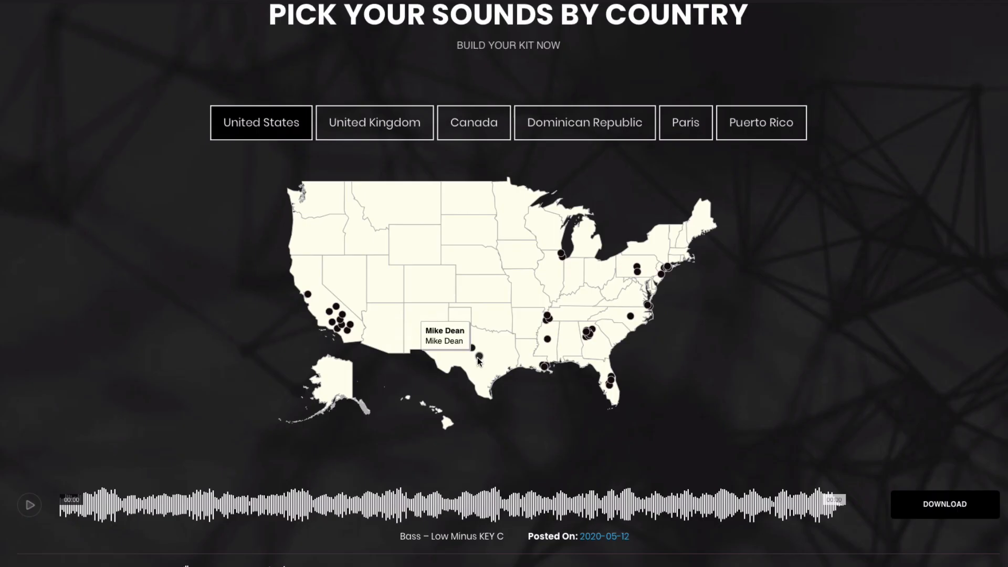
{"action": "mouse_move", "coordinate": [612, 372]}
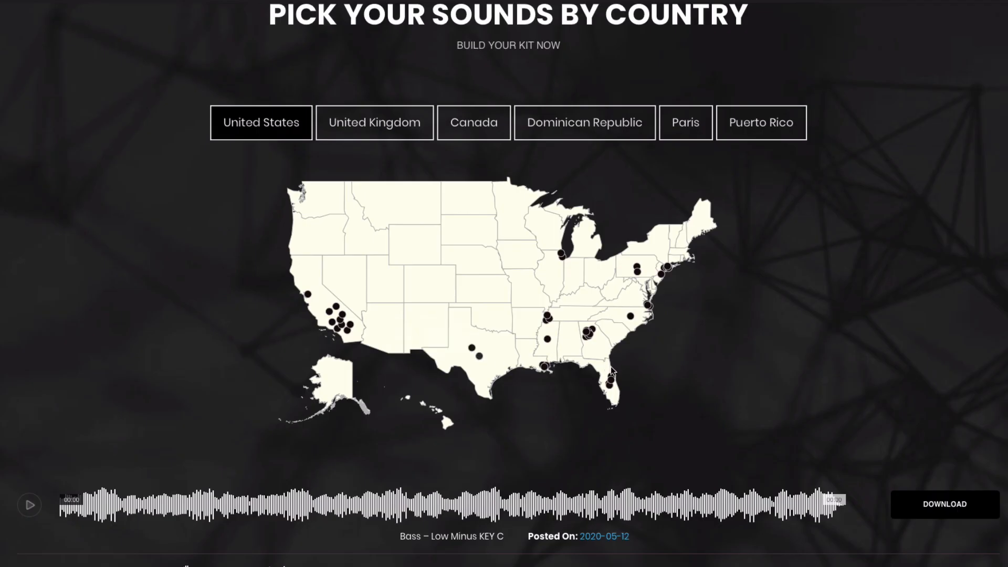
{"action": "mouse_move", "coordinate": [631, 316]}
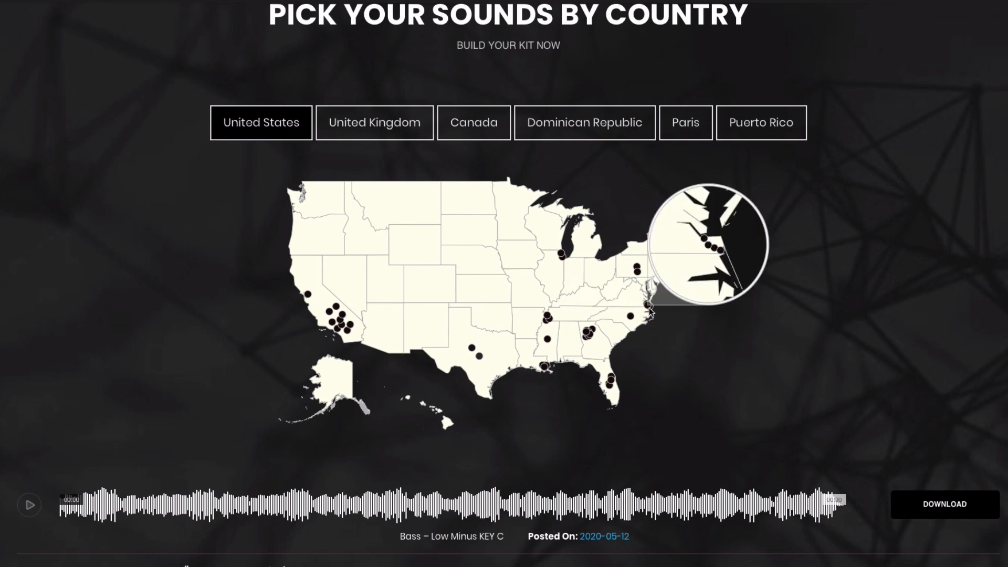
{"action": "mouse_move", "coordinate": [721, 253]}
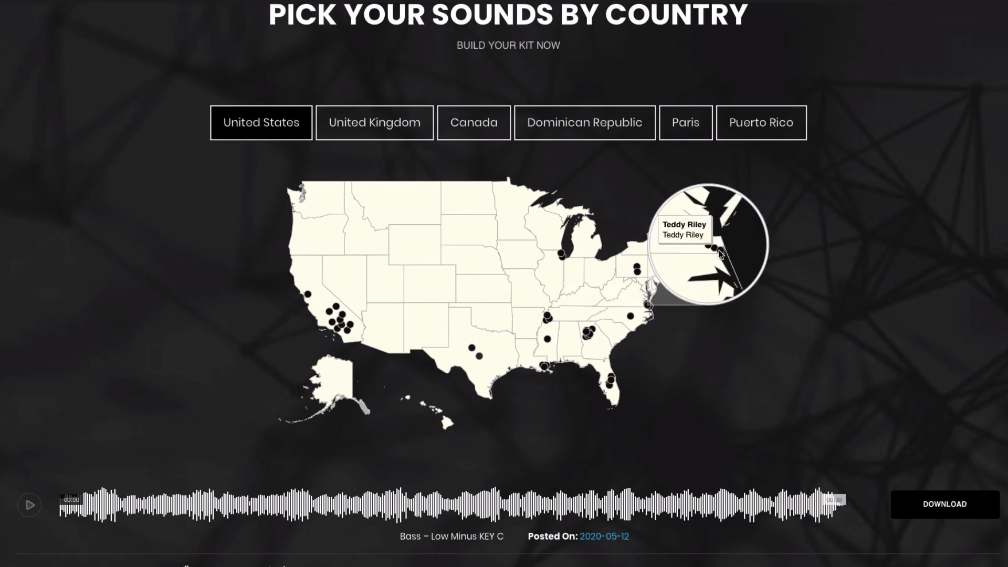
{"action": "mouse_move", "coordinate": [709, 246]}
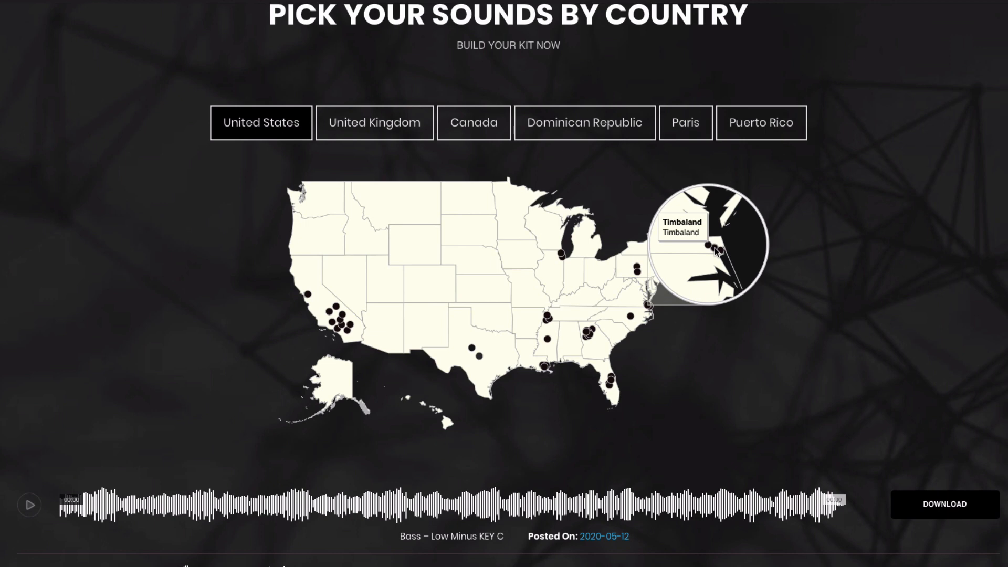
{"action": "mouse_move", "coordinate": [719, 250]}
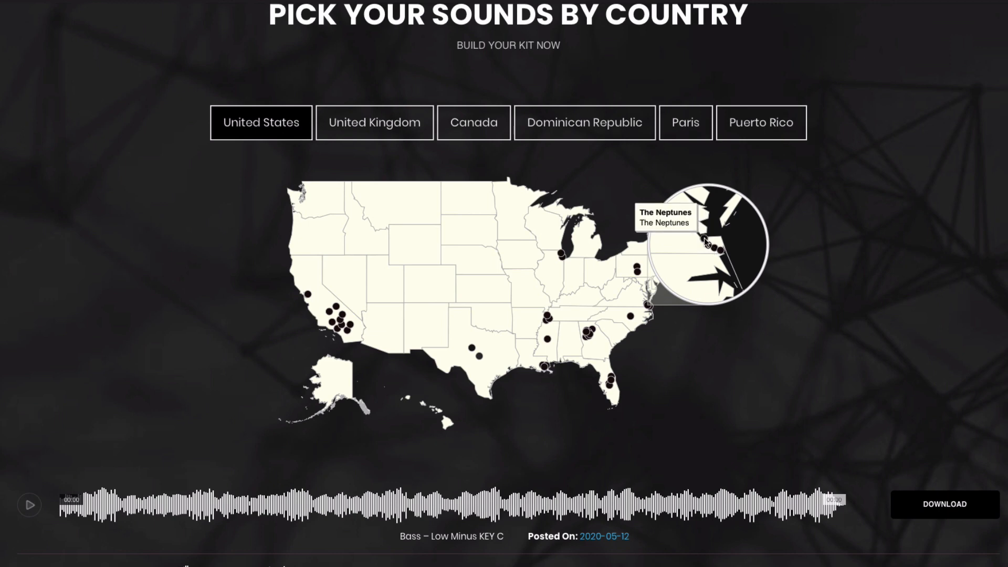
{"action": "mouse_move", "coordinate": [704, 248]}
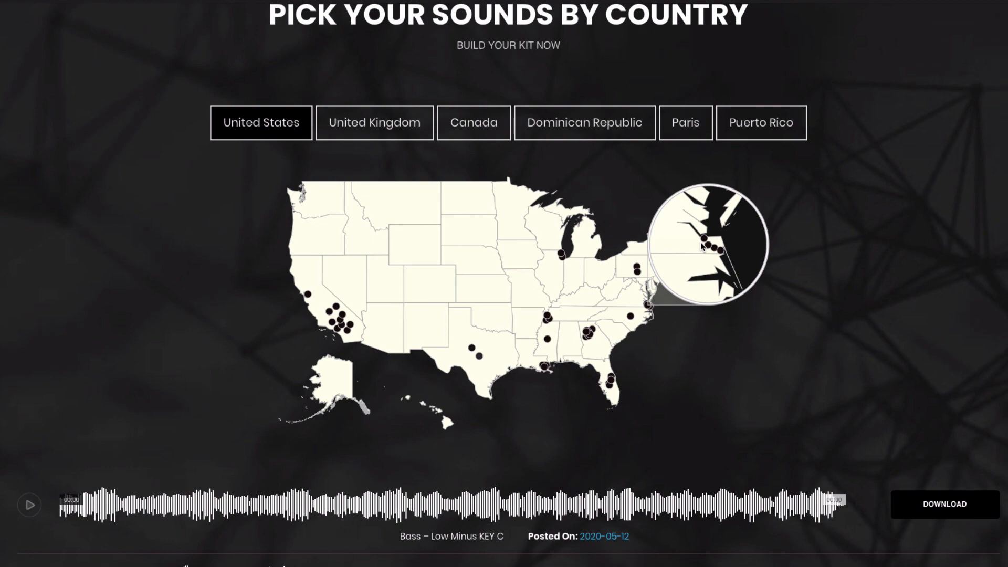
{"action": "scroll", "scroll_direction": "down", "scroll_amount": 3}
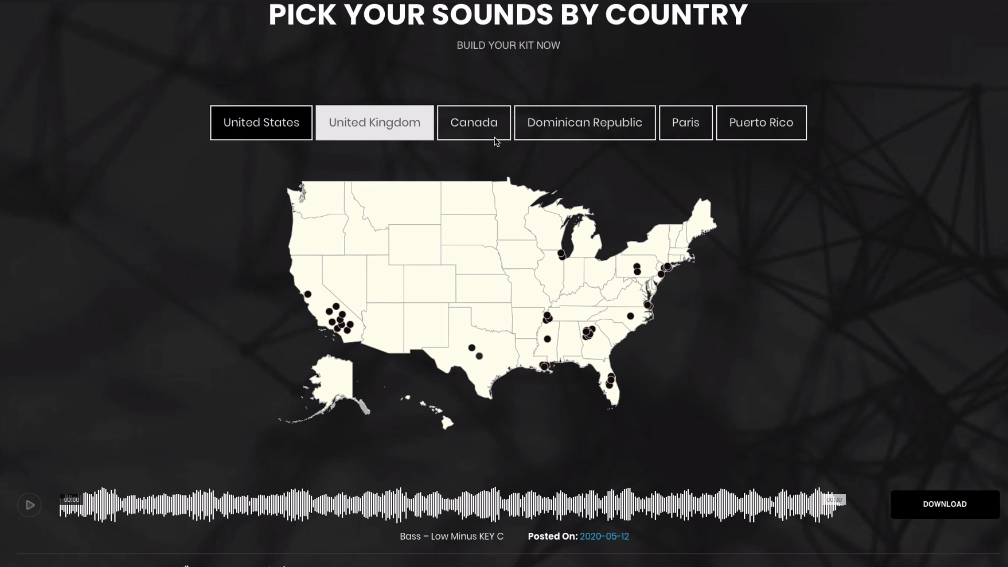
- View the producer maps for United Kingdom, Canada, Dominican Republic, Paris and Puerto Rico
{"action": "left_click", "coordinate": [374, 122]}
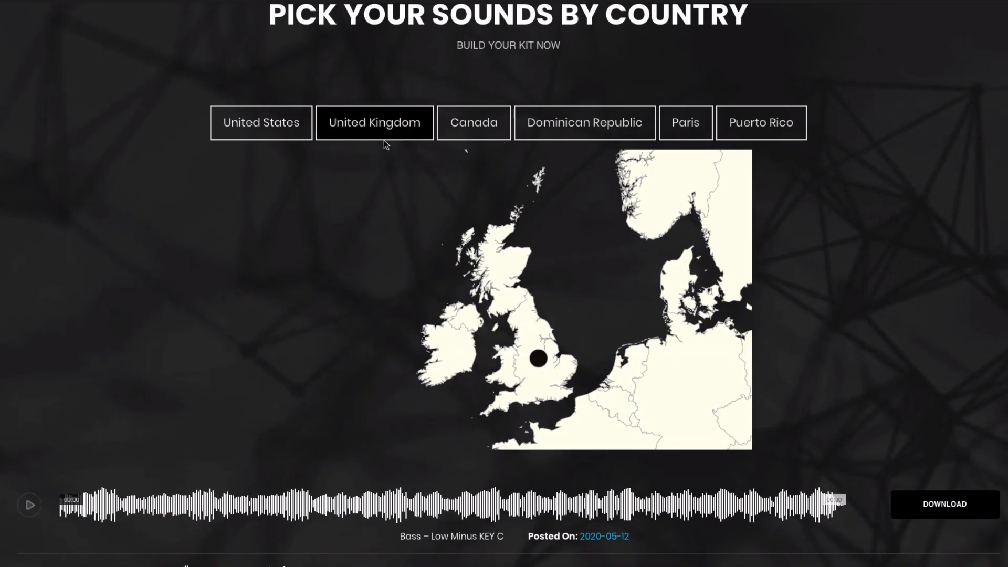
{"action": "mouse_move", "coordinate": [473, 122]}
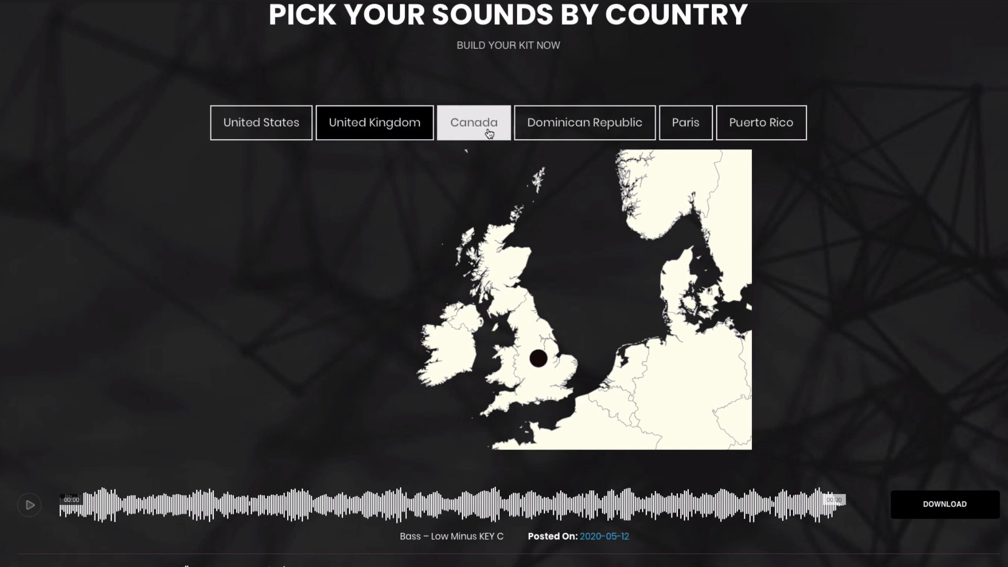
{"action": "left_click", "coordinate": [474, 122]}
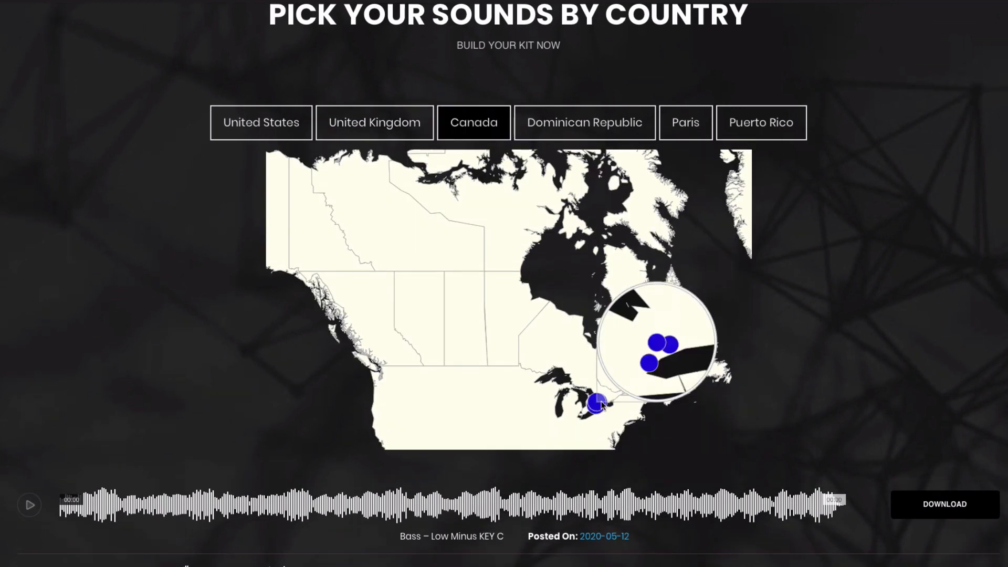
{"action": "mouse_move", "coordinate": [655, 339]}
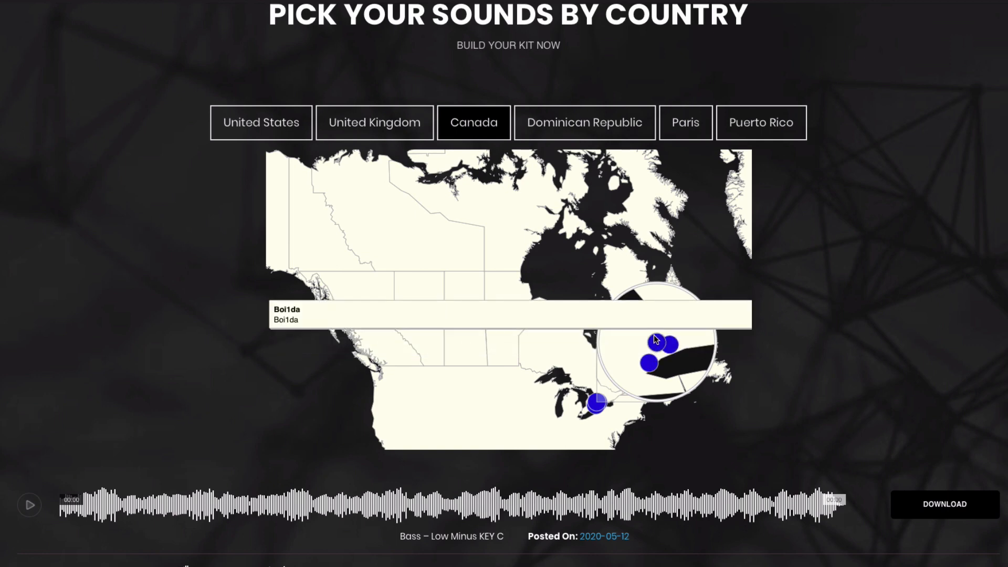
{"action": "mouse_move", "coordinate": [668, 343]}
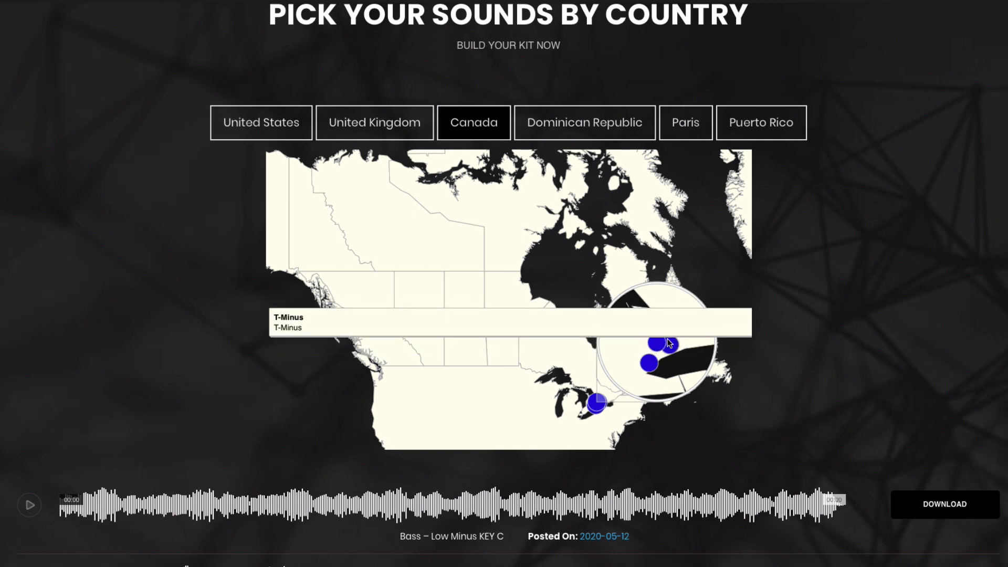
{"action": "left_click", "coordinate": [584, 121]}
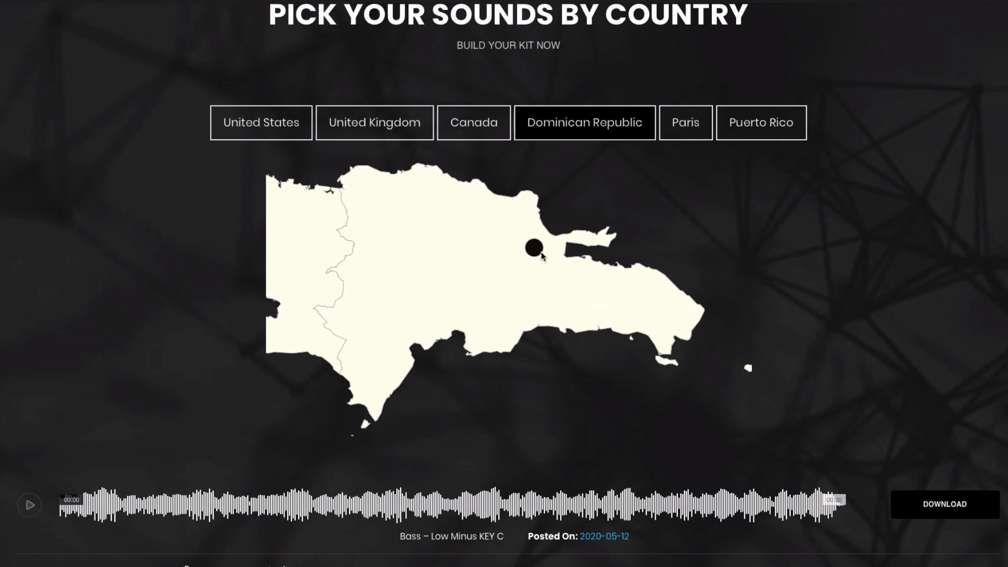
{"action": "mouse_move", "coordinate": [601, 198]}
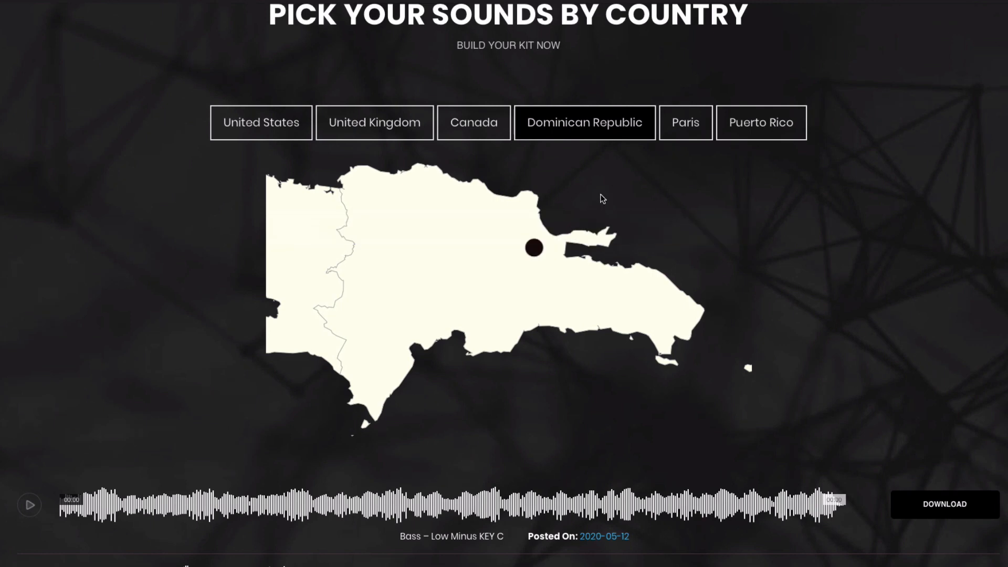
{"action": "mouse_move", "coordinate": [686, 121]}
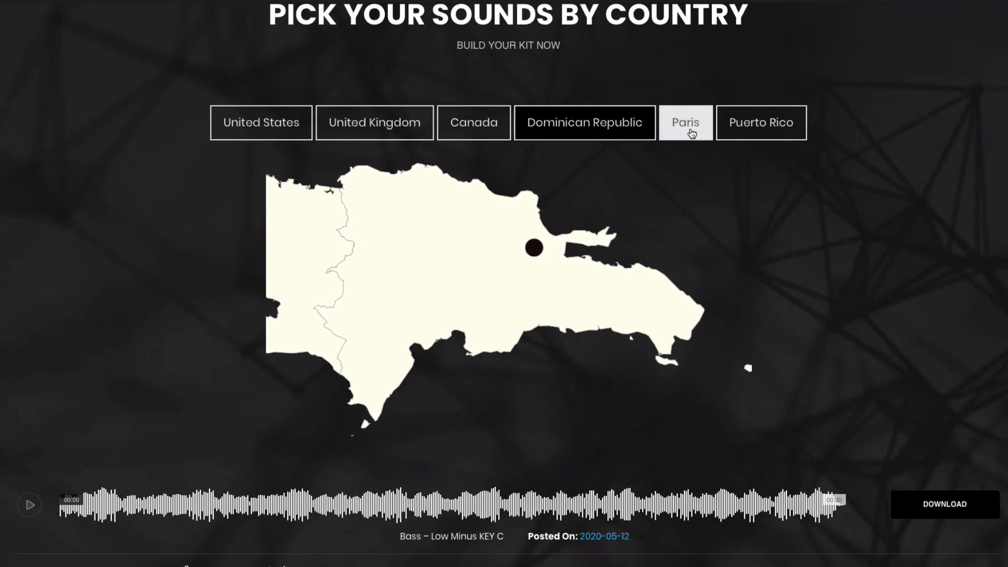
{"action": "left_click", "coordinate": [685, 122]}
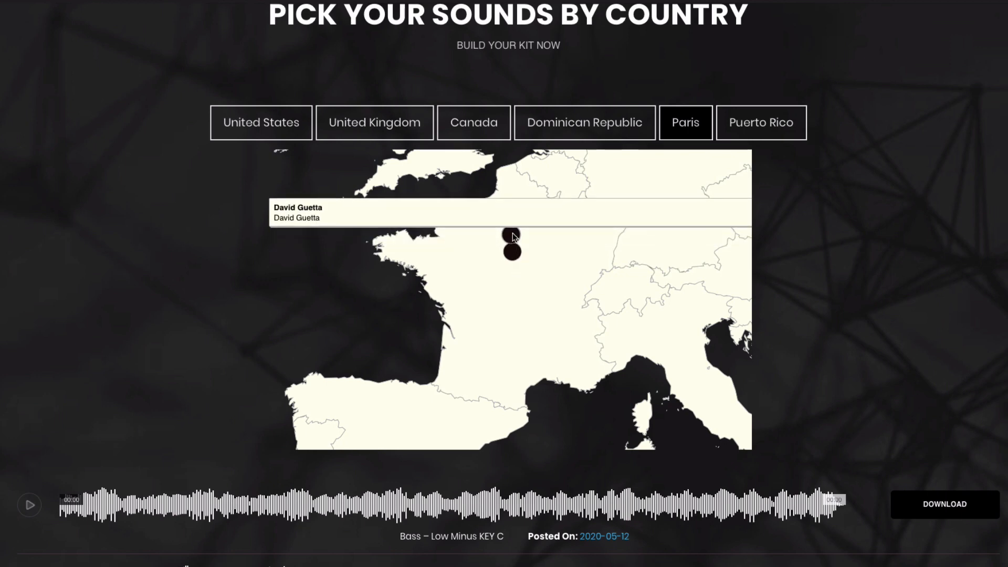
{"action": "left_click", "coordinate": [760, 122]}
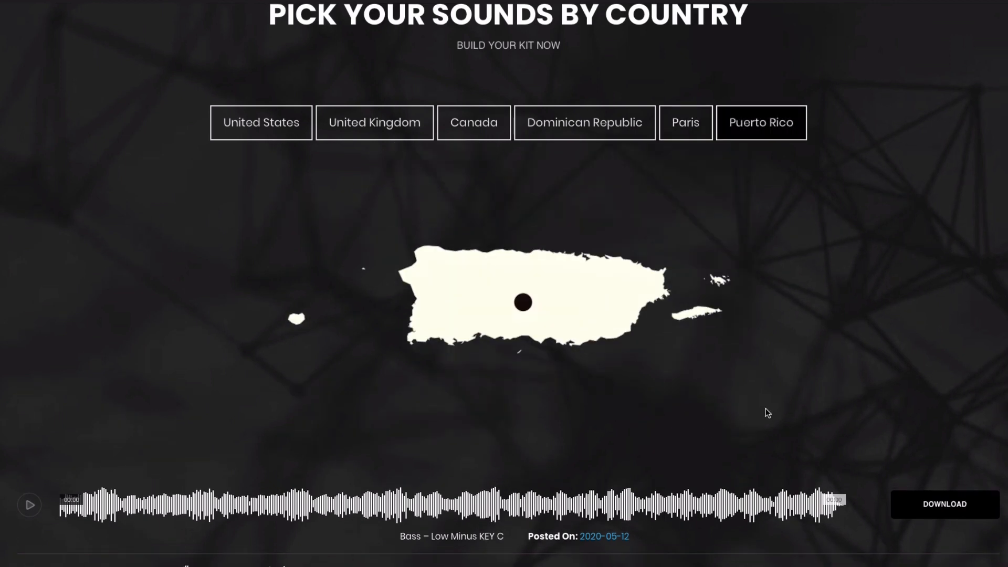
{"action": "mouse_move", "coordinate": [523, 306]}
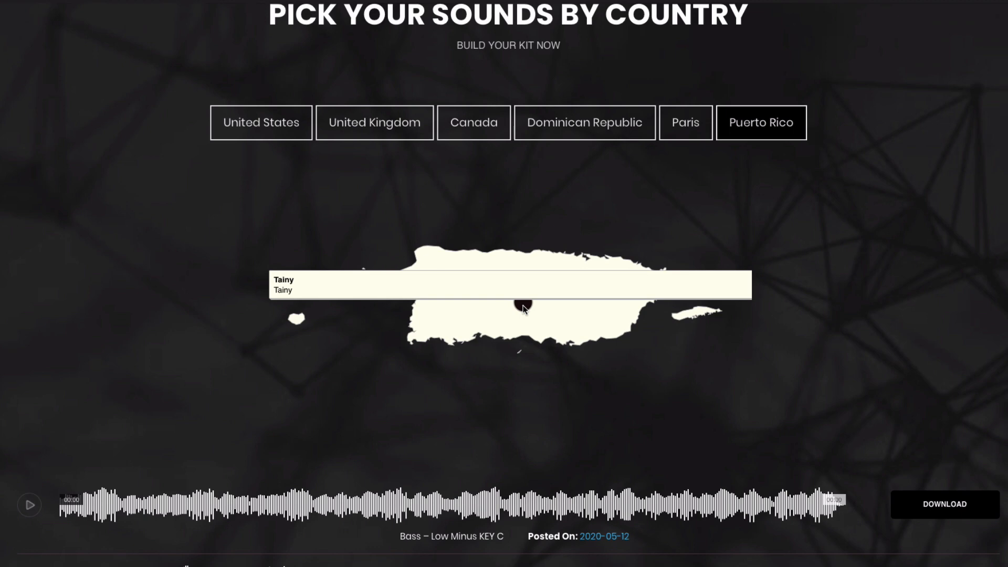
- Return to the United States map and scroll down to the one-shot sound list
{"action": "left_click", "coordinate": [262, 122]}
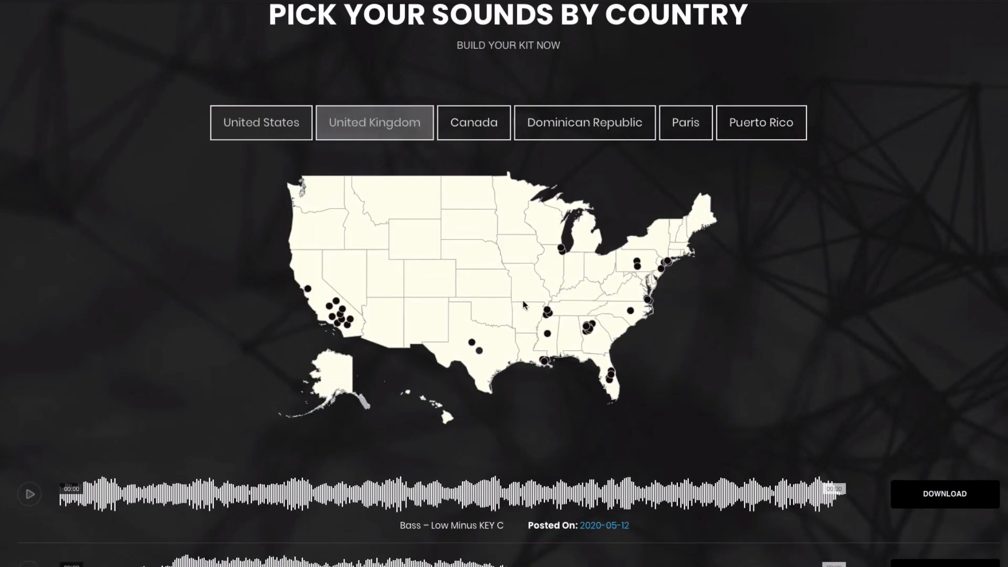
{"action": "scroll", "scroll_direction": "down", "scroll_amount": 3}
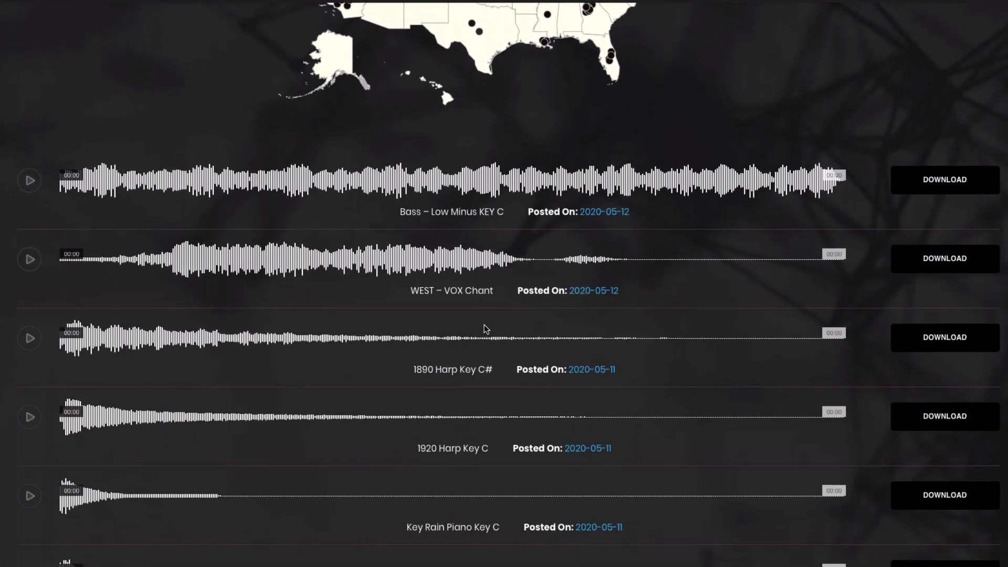
{"action": "scroll", "scroll_direction": "down", "scroll_amount": 3}
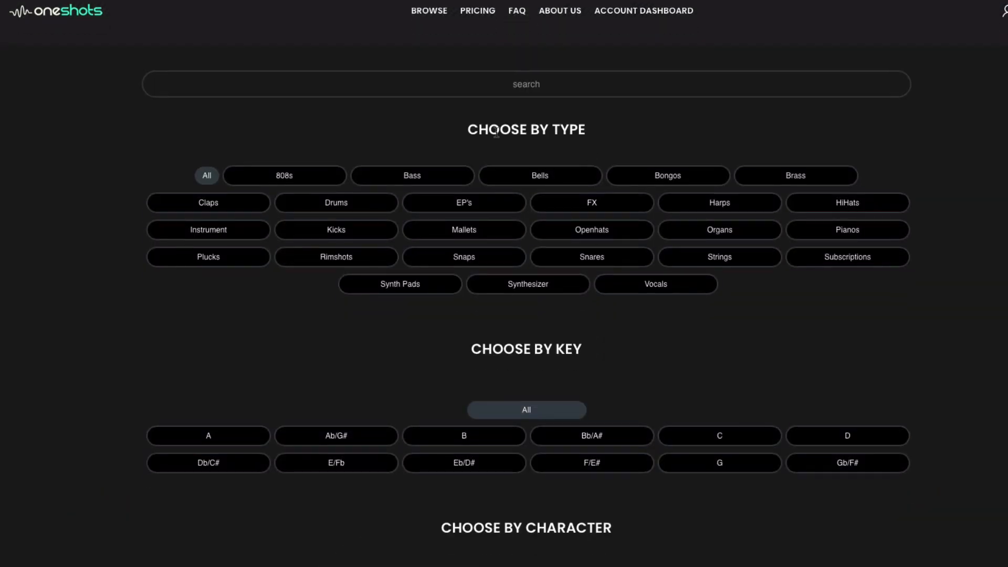
{"action": "mouse_move", "coordinate": [548, 105]}
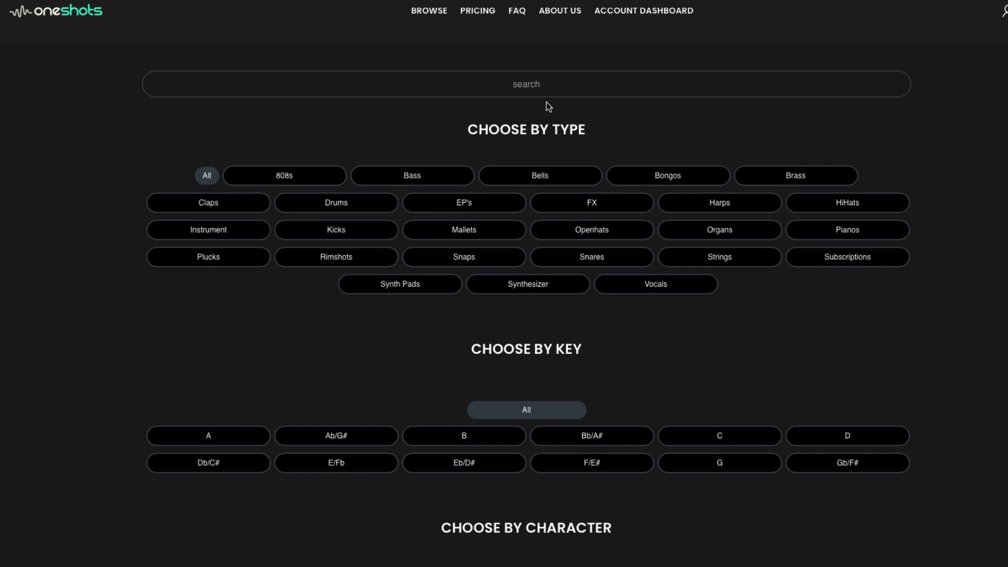
{"action": "left_click", "coordinate": [526, 84]}
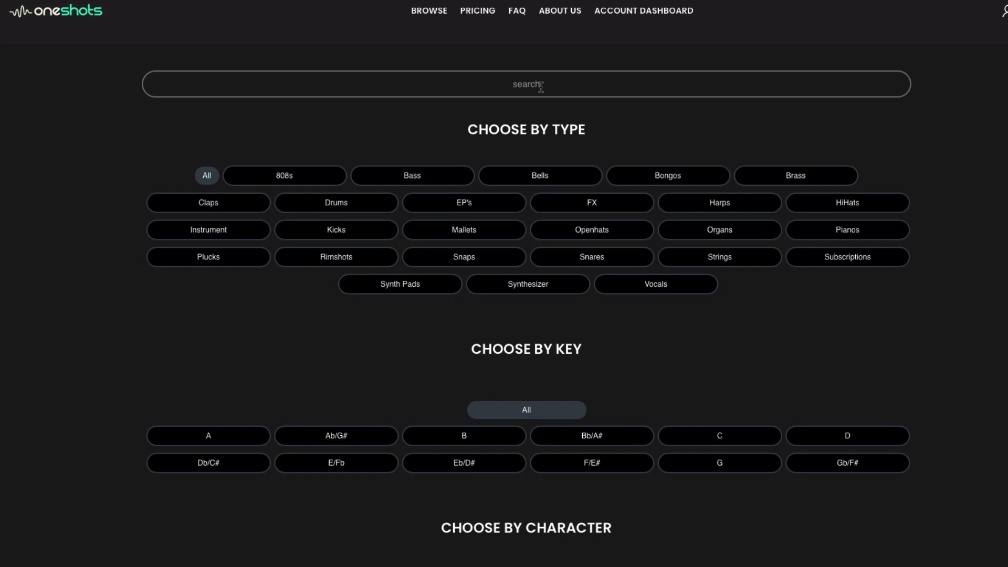
{"action": "mouse_move", "coordinate": [287, 183]}
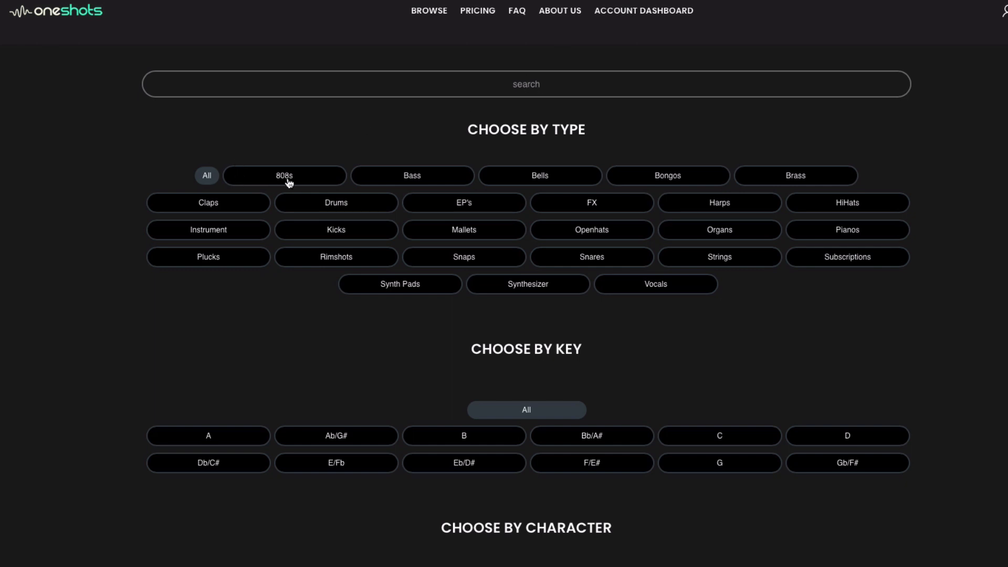
{"action": "scroll", "scroll_direction": "down", "scroll_amount": 3}
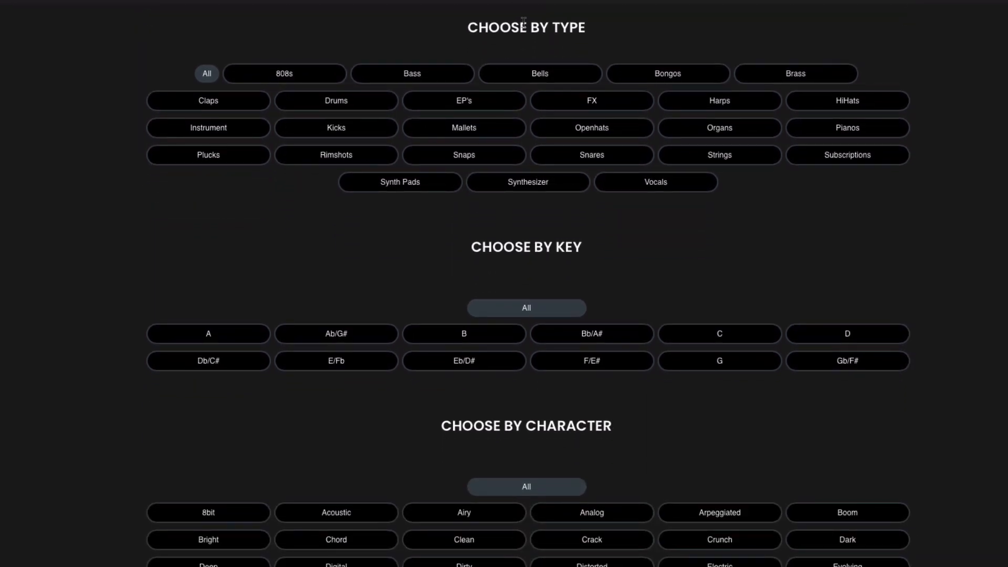
{"action": "scroll", "scroll_direction": "down", "scroll_amount": 3}
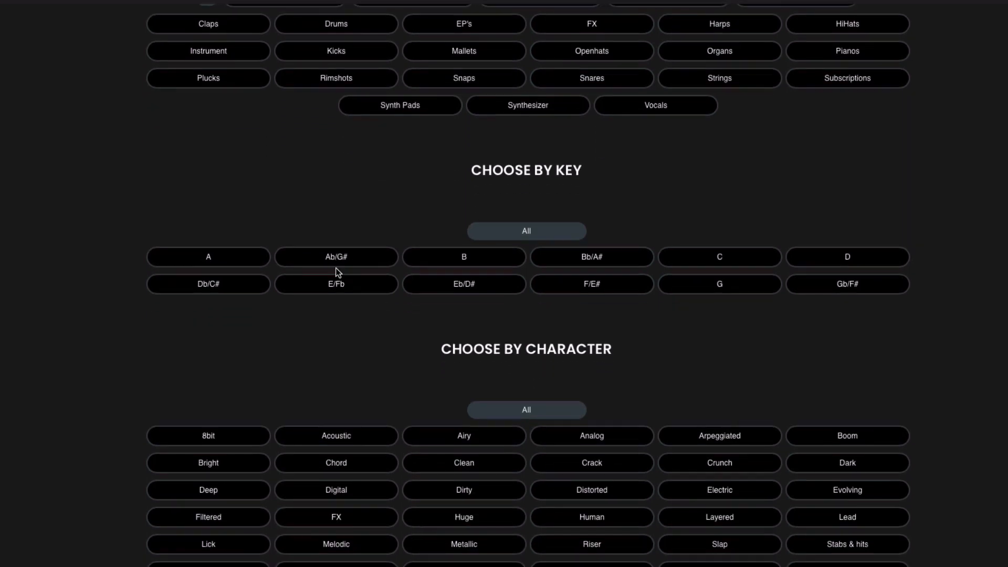
{"action": "scroll", "scroll_direction": "down", "scroll_amount": 3}
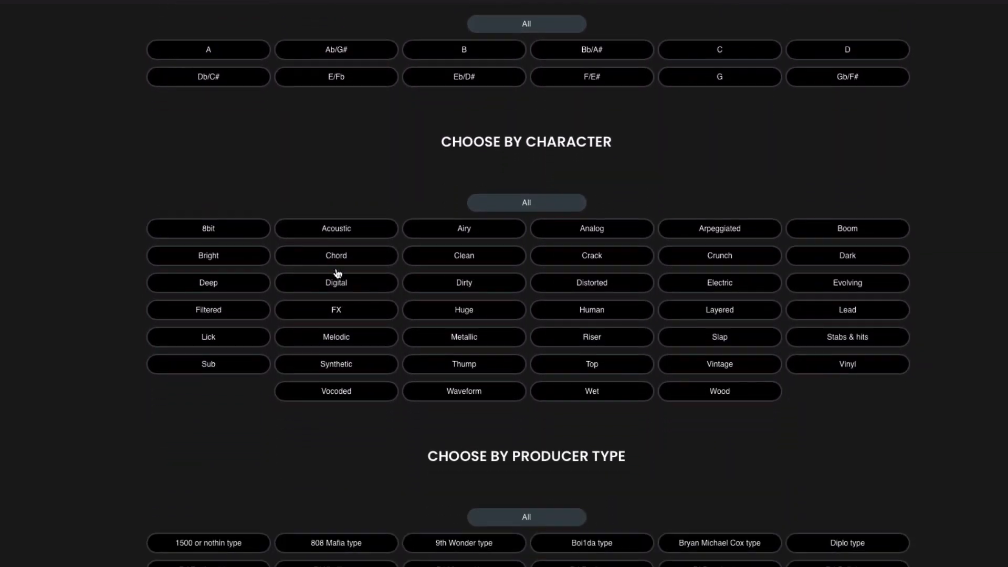
{"action": "scroll", "scroll_direction": "down", "scroll_amount": 3}
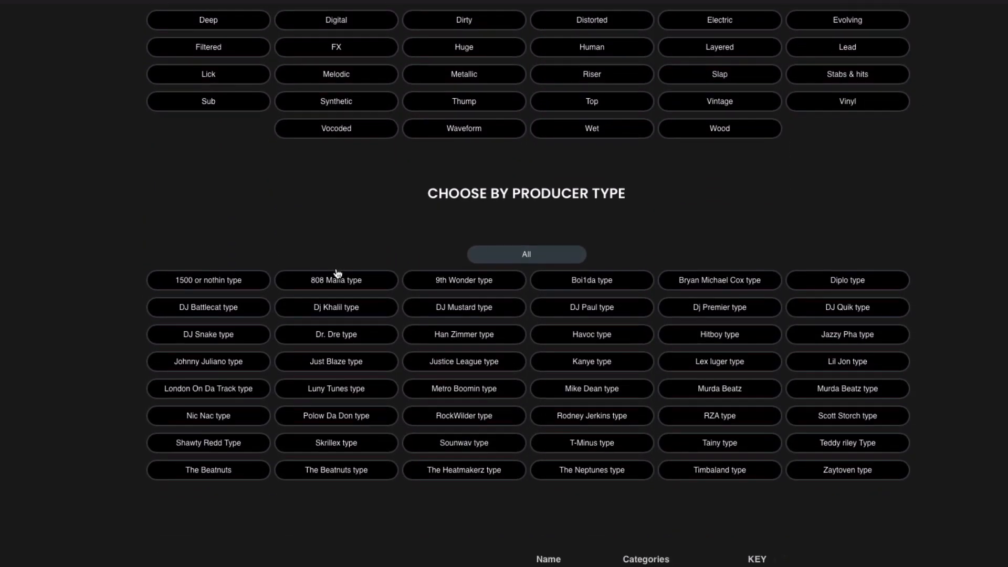
{"action": "scroll", "scroll_direction": "down", "scroll_amount": 3}
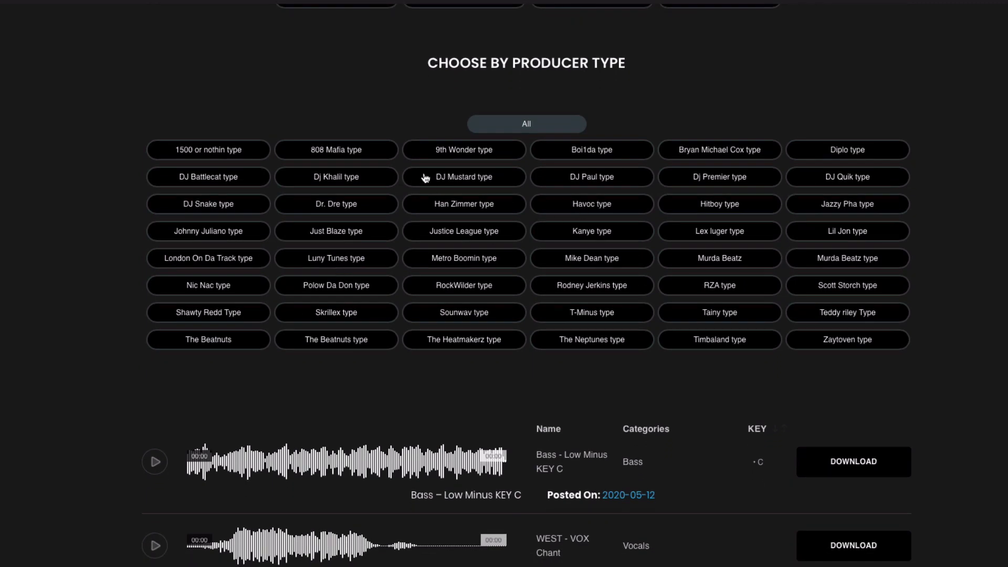
{"action": "scroll", "scroll_direction": "down", "scroll_amount": 3}
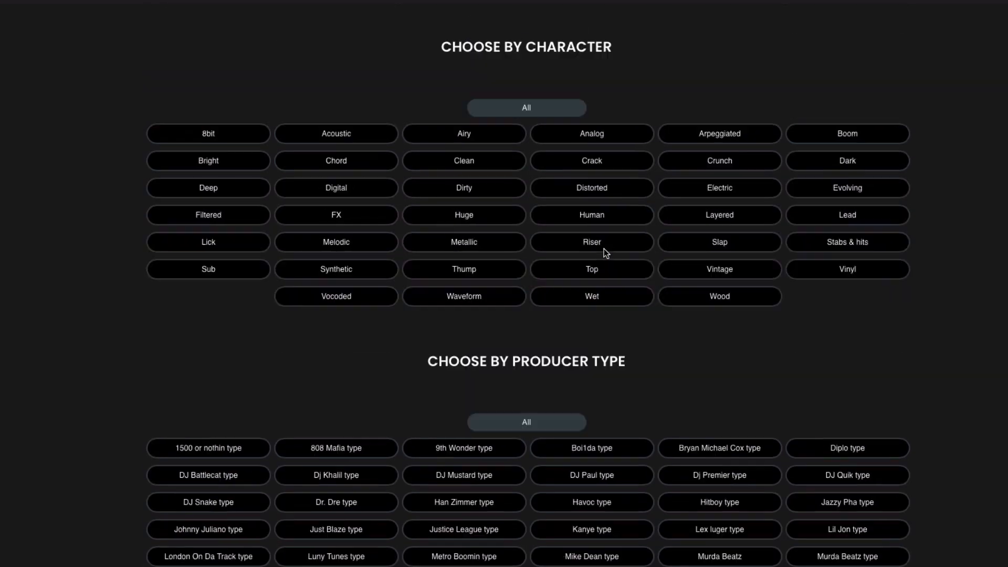
{"action": "scroll", "scroll_direction": "up", "scroll_amount": 3}
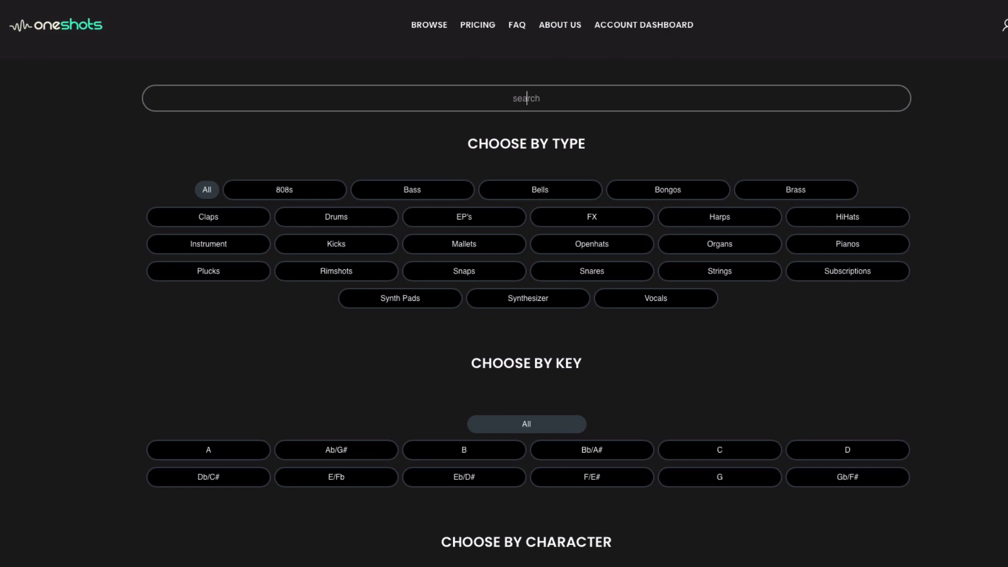
{"action": "mouse_move", "coordinate": [650, 358]}
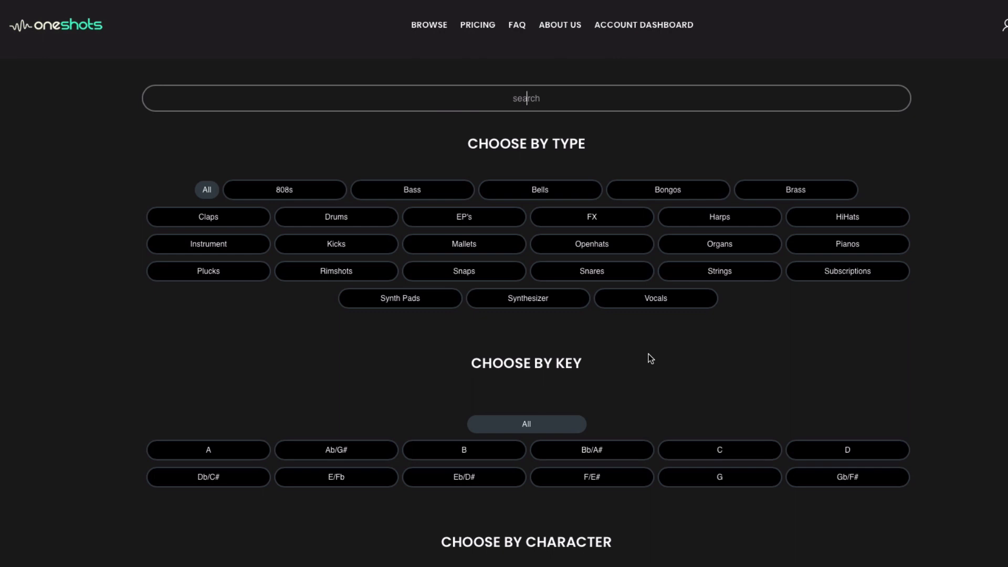
{"action": "mouse_move", "coordinate": [638, 353]}
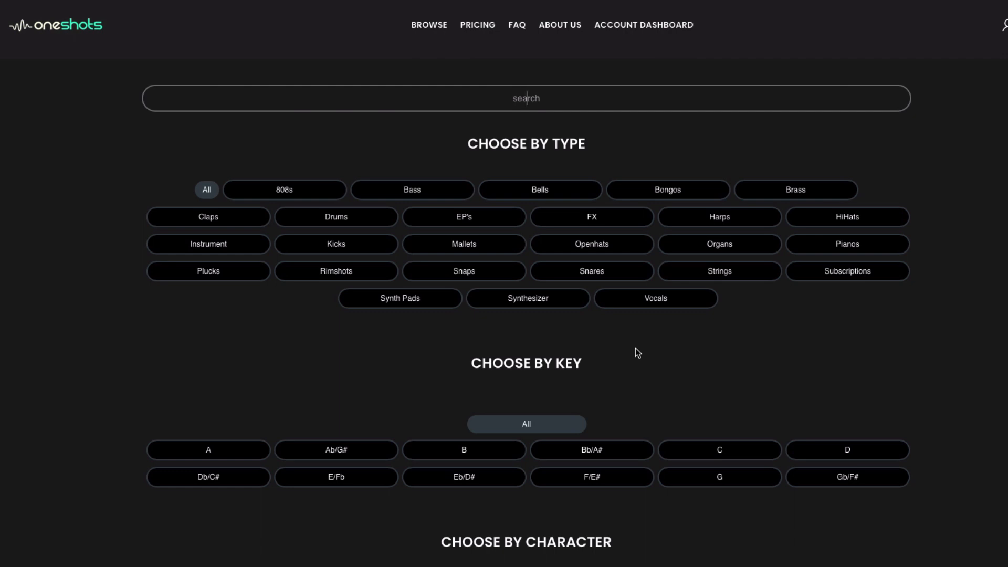
{"action": "mouse_move", "coordinate": [621, 343]}
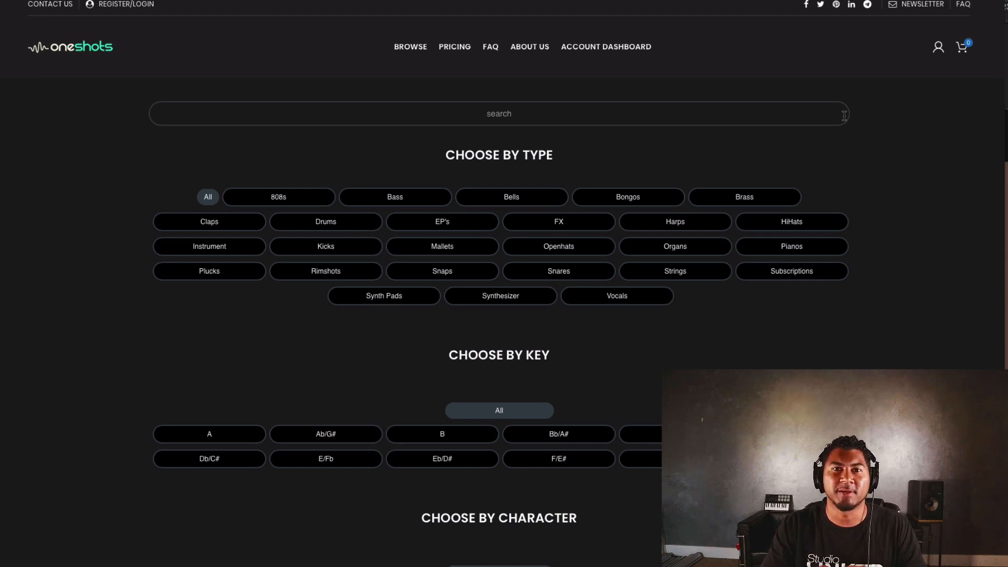
- Find Key Rain Piano Key C in the list and preview it
{"action": "scroll", "scroll_direction": "down", "scroll_amount": 3}
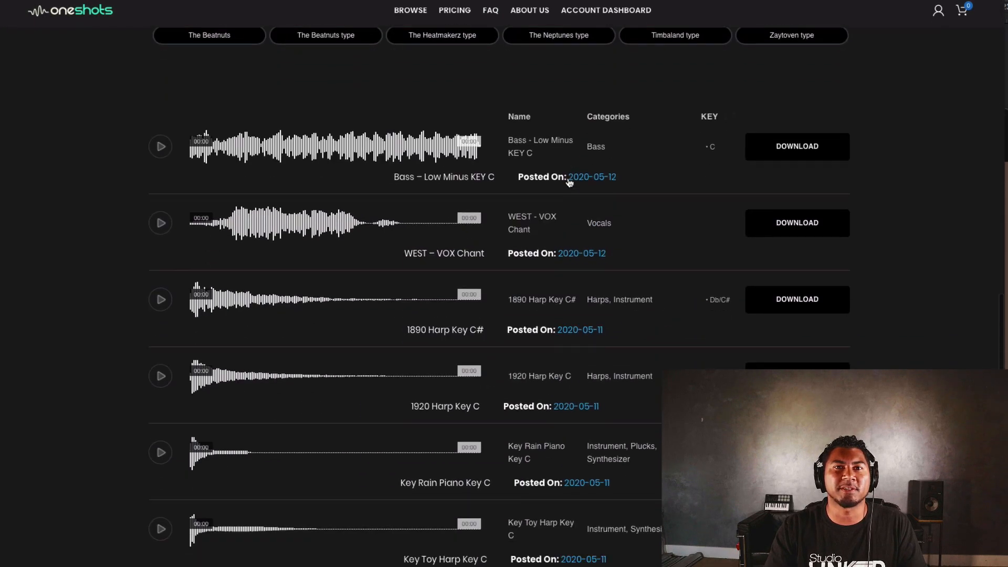
{"action": "scroll", "scroll_direction": "down", "scroll_amount": 3}
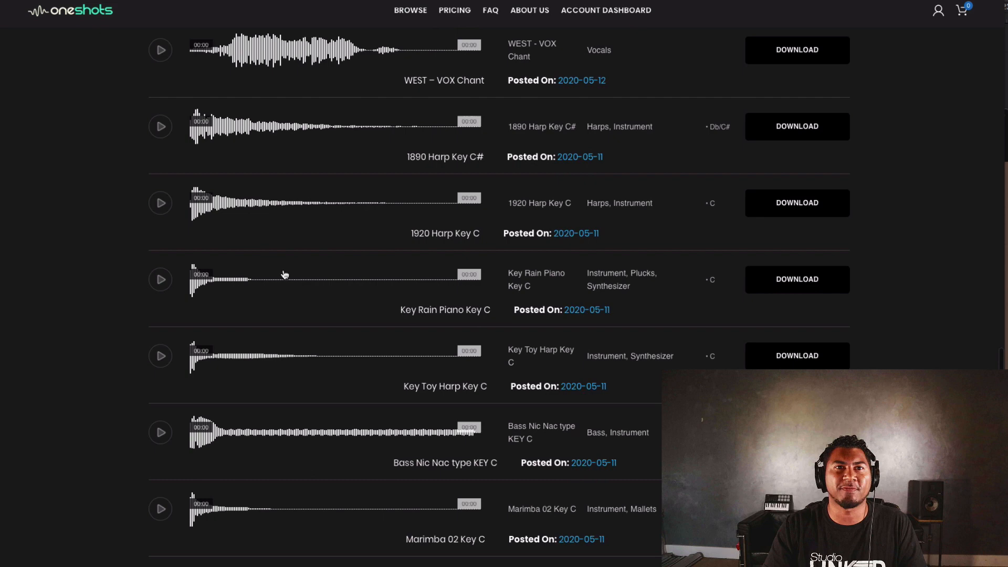
{"action": "left_click", "coordinate": [160, 280]}
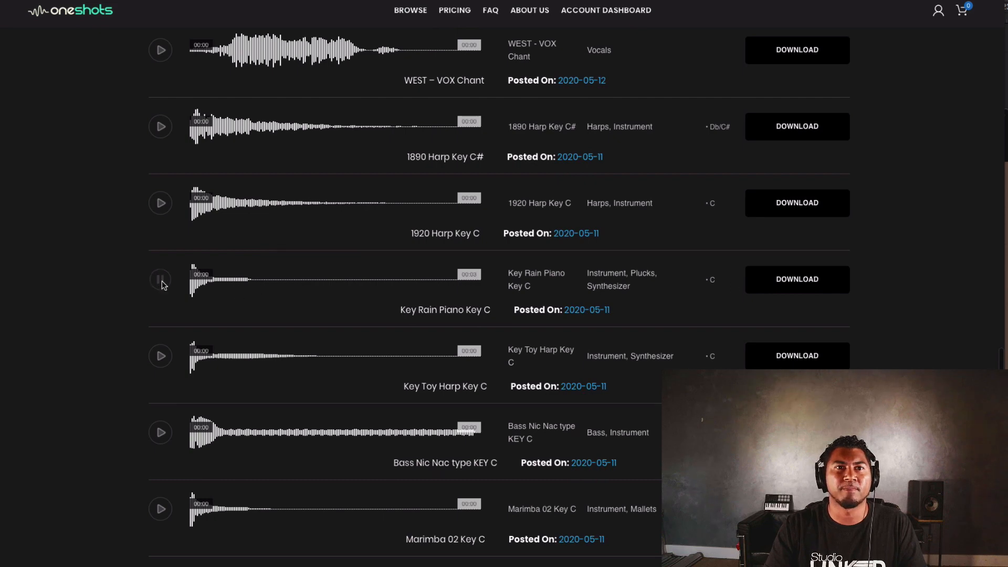
{"action": "left_click", "coordinate": [159, 279]}
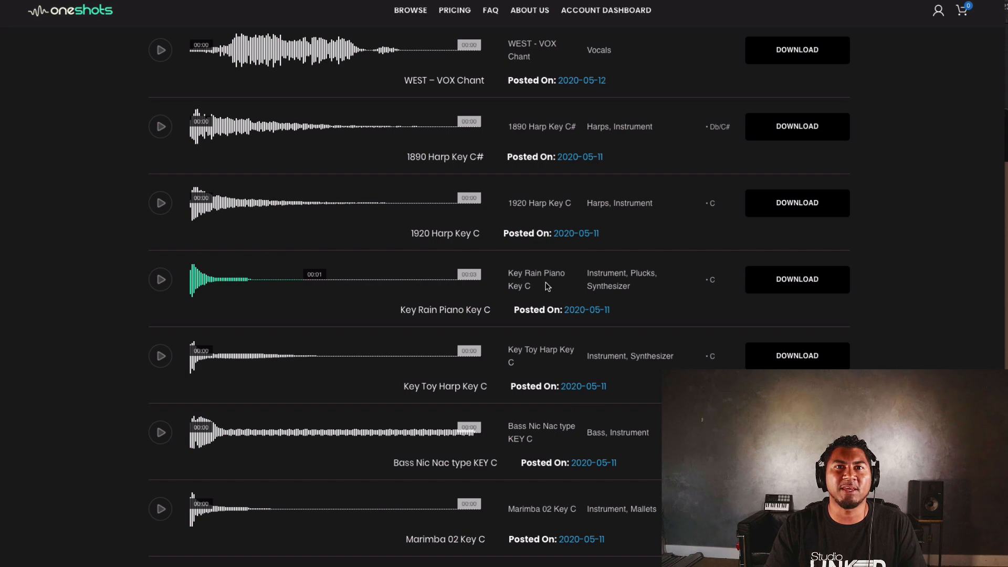
{"action": "mouse_move", "coordinate": [797, 279]}
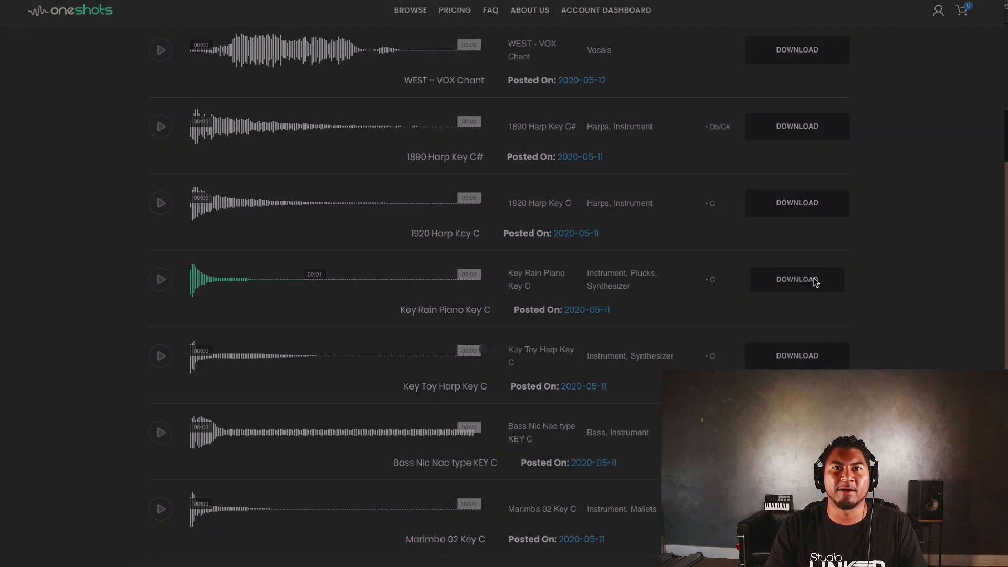
- Download the Key Rain Piano Key C zip
{"action": "left_click", "coordinate": [797, 279]}
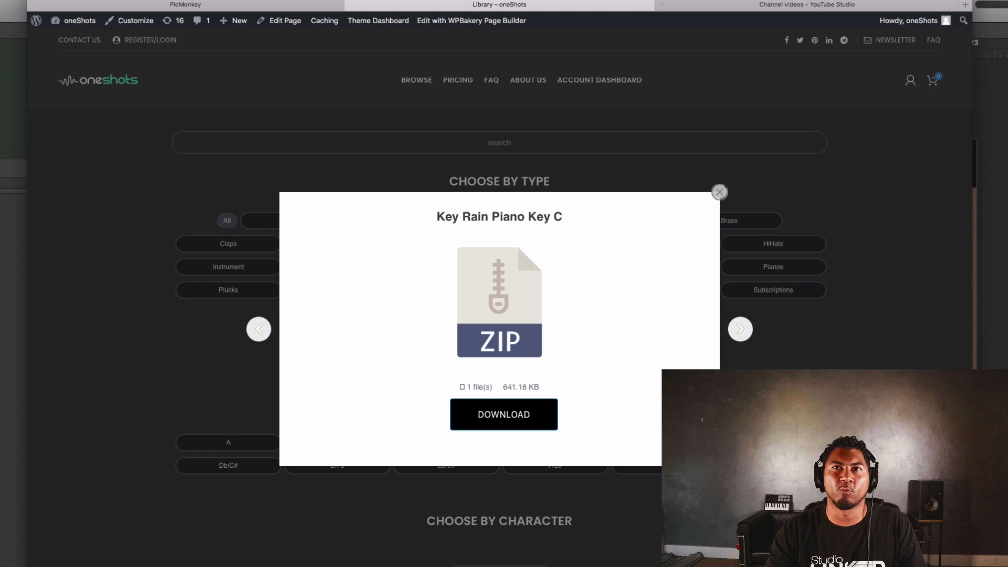
{"action": "left_click", "coordinate": [504, 414]}
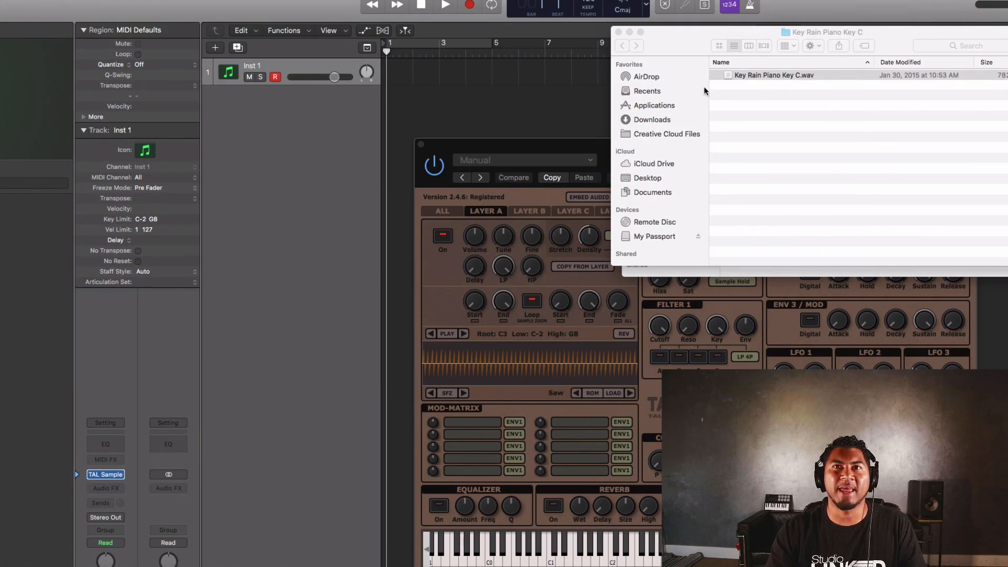
{"action": "mouse_move", "coordinate": [791, 73]}
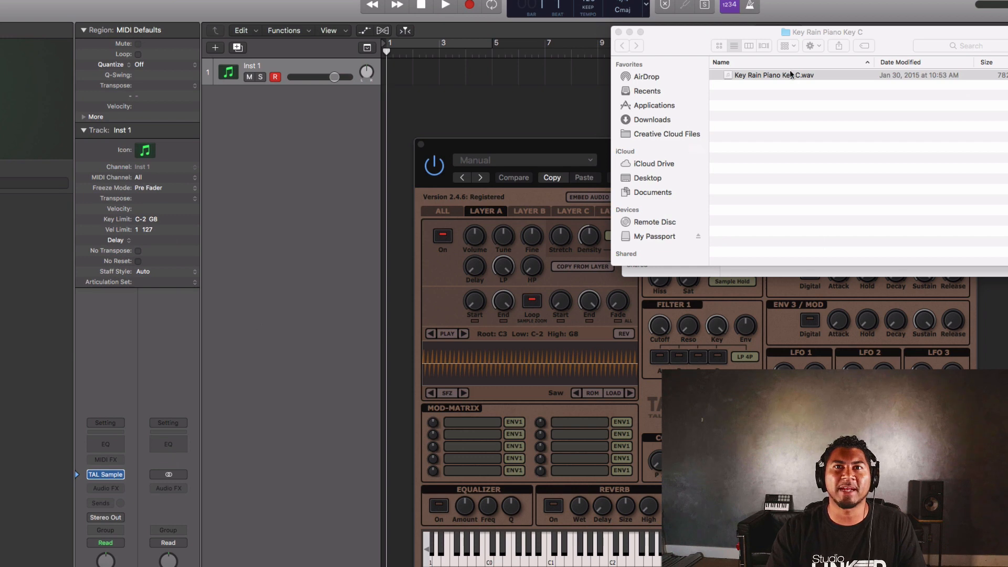
- Load Key Rain Piano Key C.wav from Finder into TAL-Sampler's layer A
{"action": "left_click", "coordinate": [774, 76]}
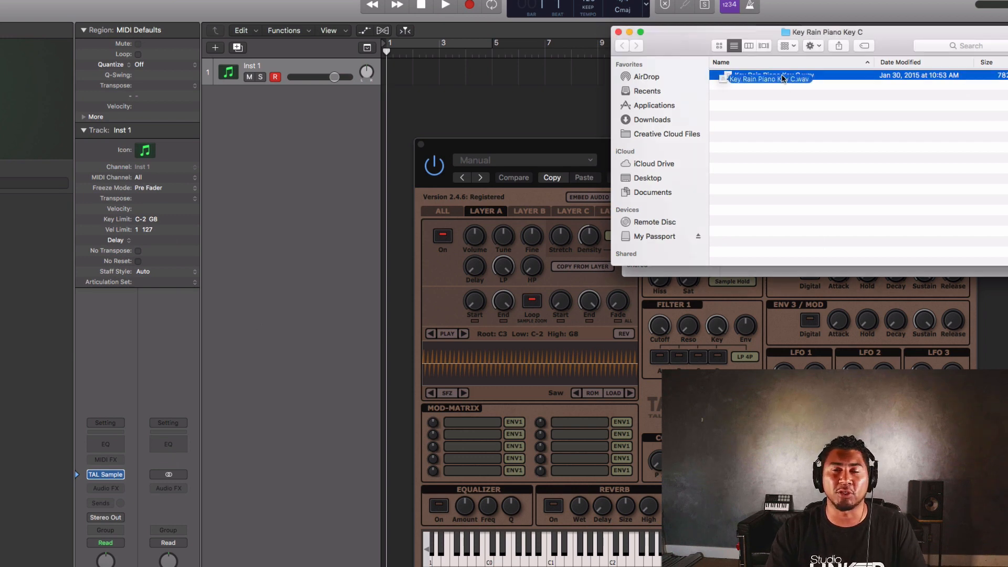
{"action": "double_click", "coordinate": [772, 75]}
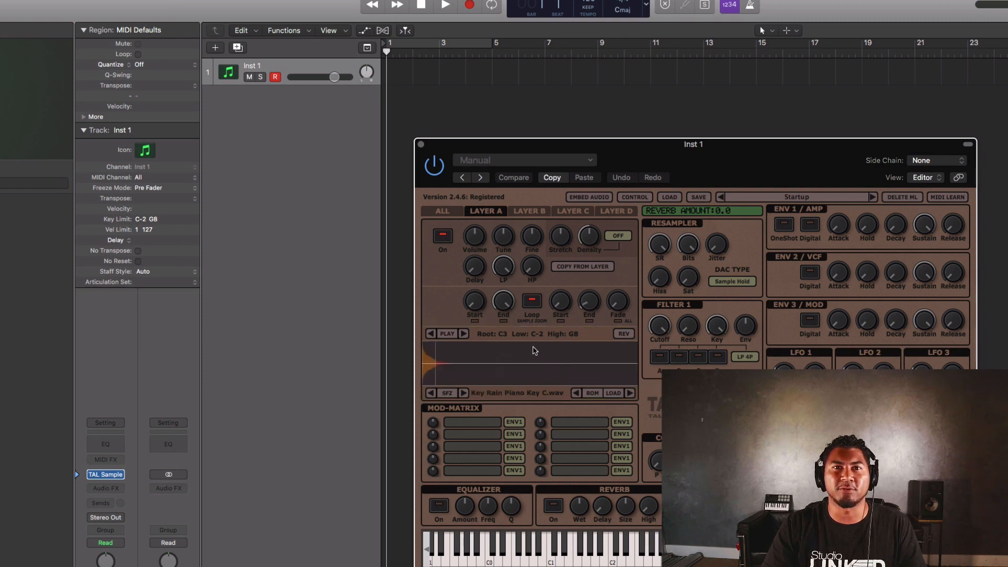
{"action": "mouse_move", "coordinate": [566, 354]}
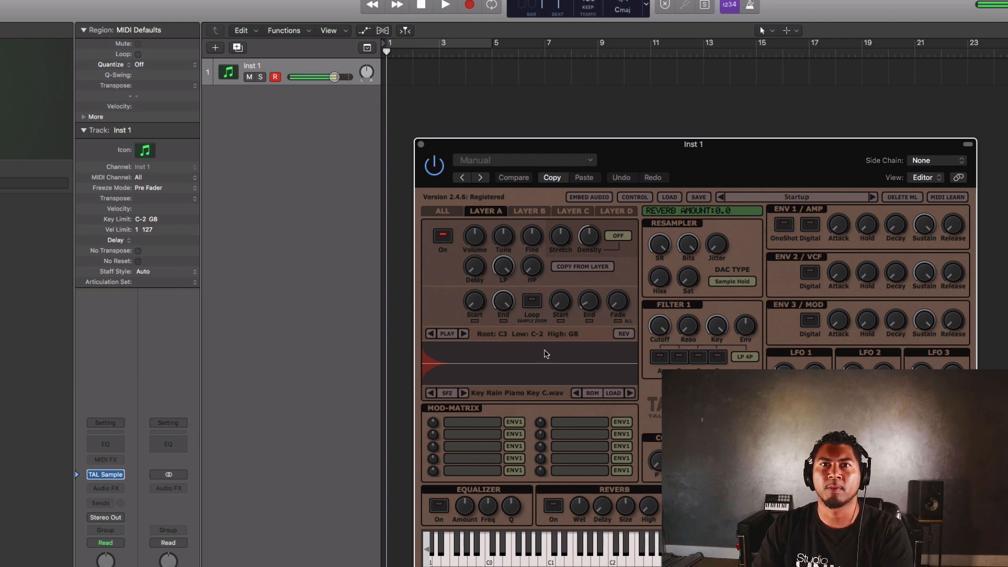
- Set the piano layer's DAC type to Clean and go back to the Oneshots browser
{"action": "left_click", "coordinate": [731, 281]}
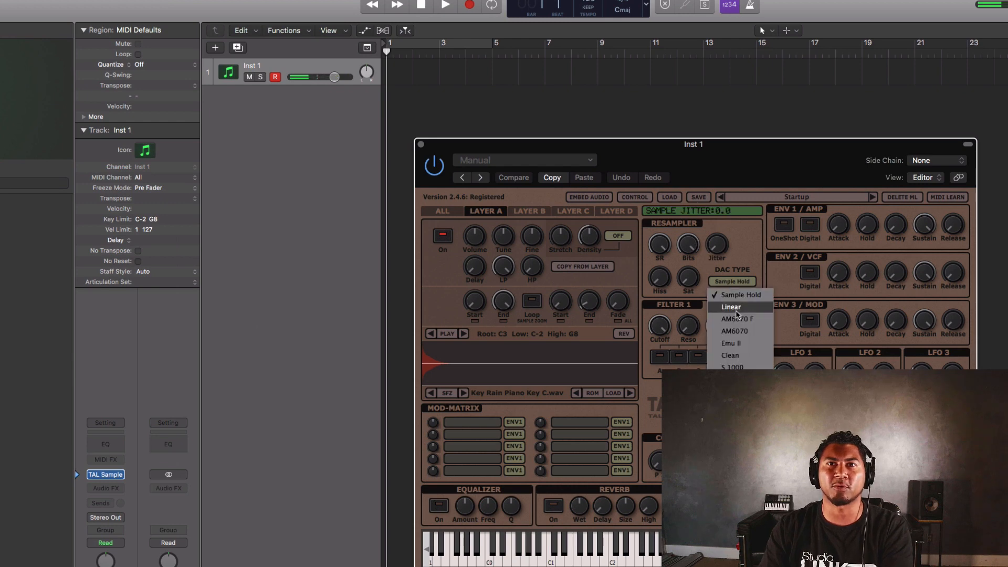
{"action": "left_click", "coordinate": [730, 355]}
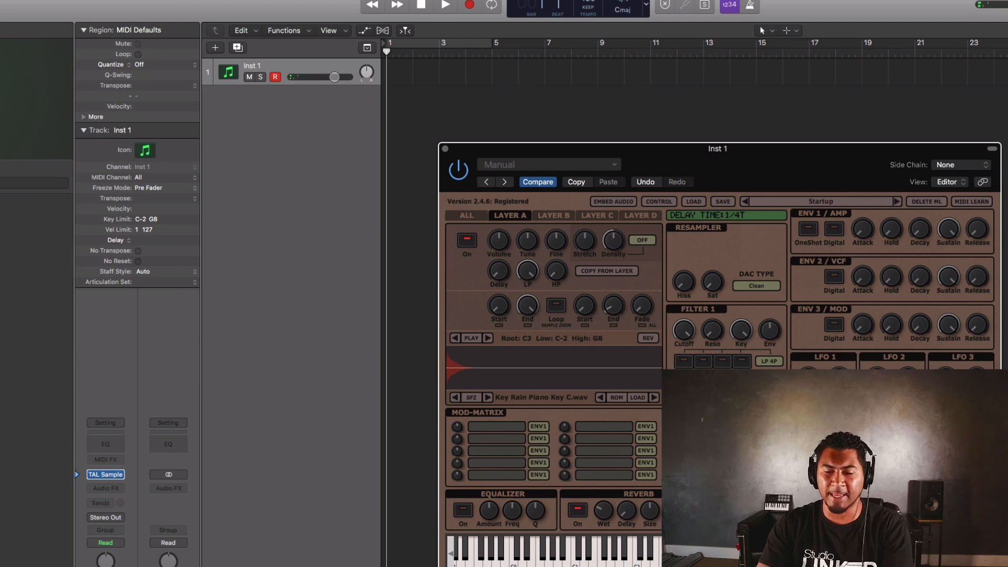
{"action": "left_click_drag", "start_coordinate": [302, 77], "coordinate": [333, 77]}
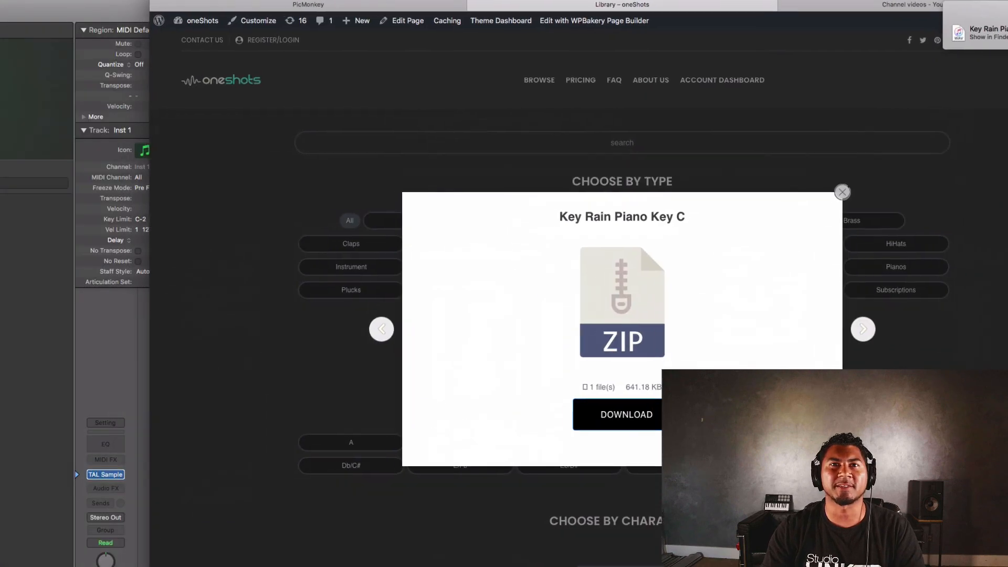
- Close the piano popup, filter the library to Synth Pads and scroll to the results
{"action": "left_click", "coordinate": [843, 192]}
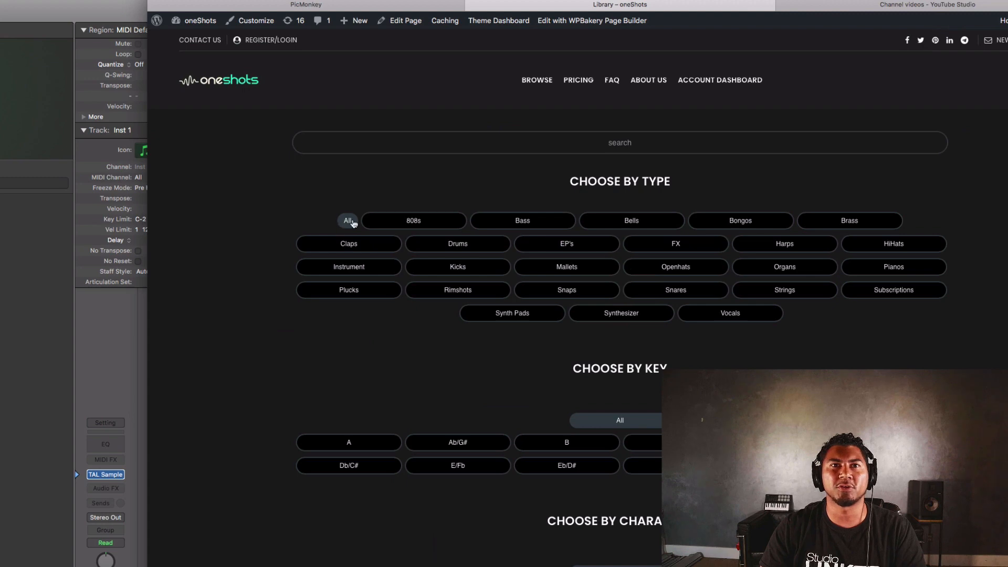
{"action": "scroll", "scroll_direction": "down", "scroll_amount": 3}
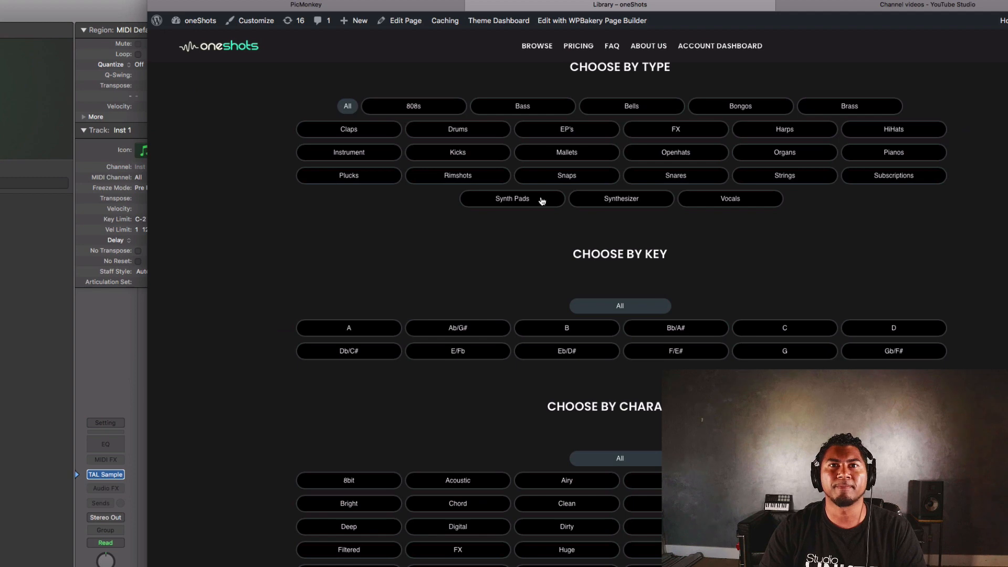
{"action": "scroll", "scroll_direction": "down", "scroll_amount": 3}
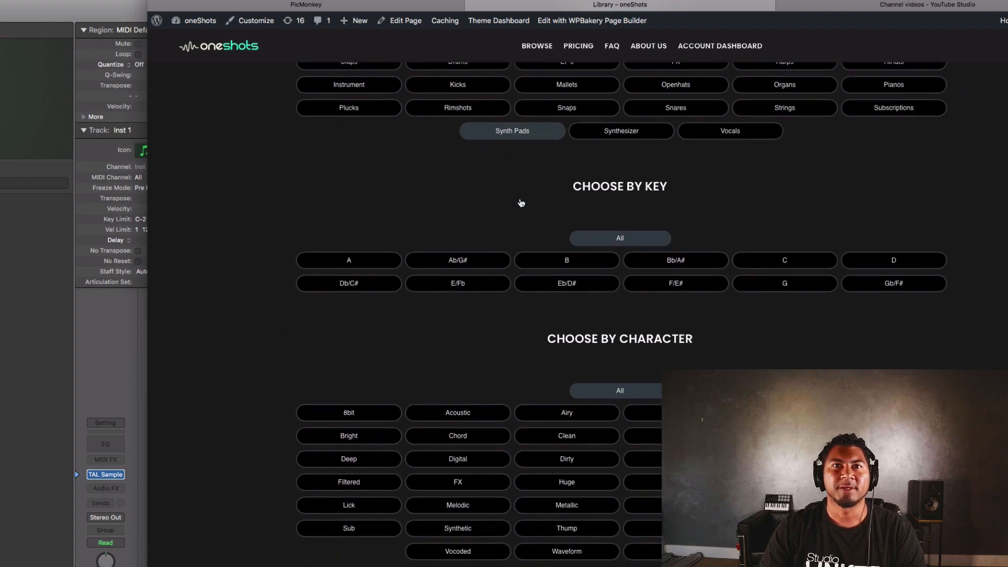
{"action": "scroll", "scroll_direction": "down", "scroll_amount": 3}
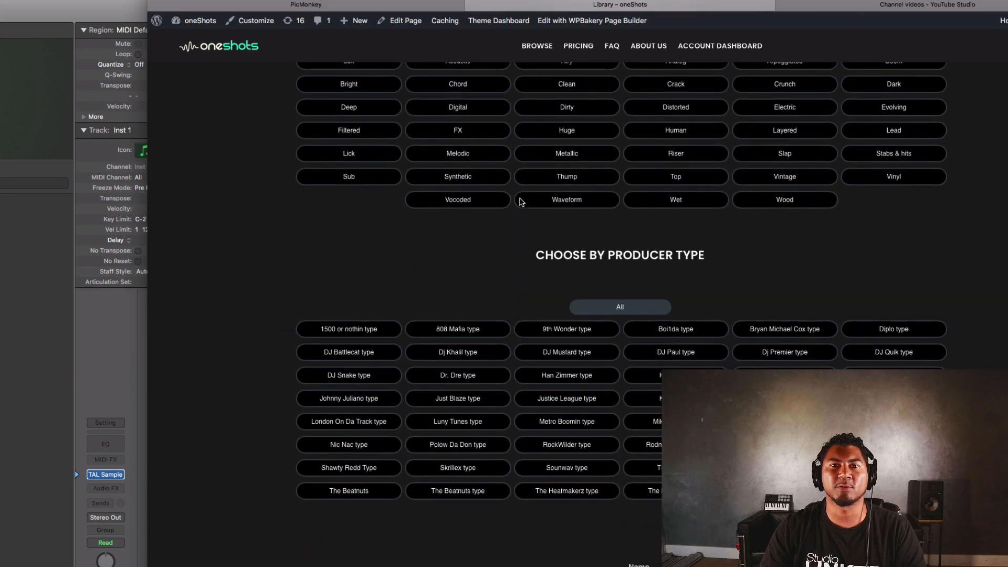
{"action": "scroll", "scroll_direction": "down", "scroll_amount": 3}
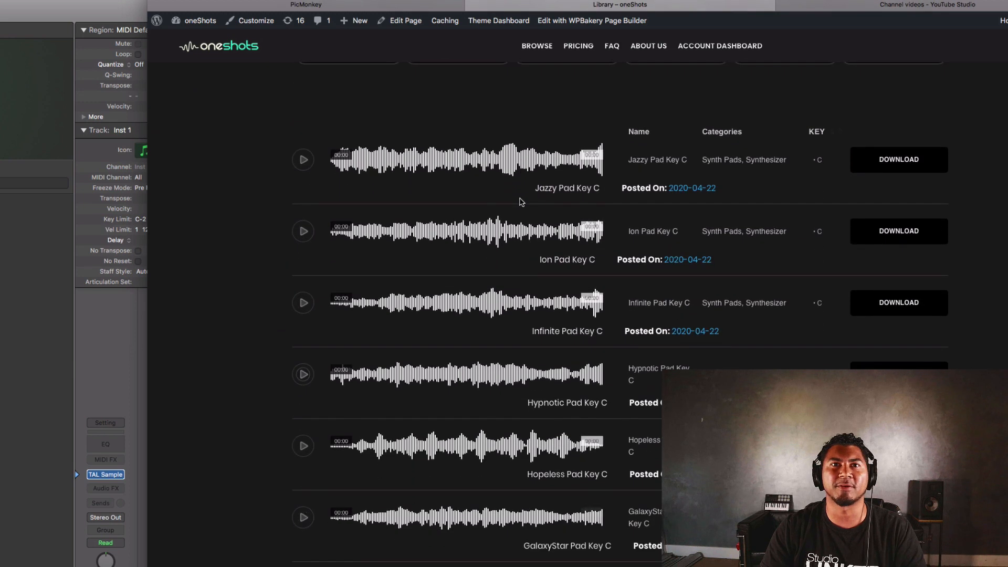
{"action": "scroll", "scroll_direction": "down", "scroll_amount": 3}
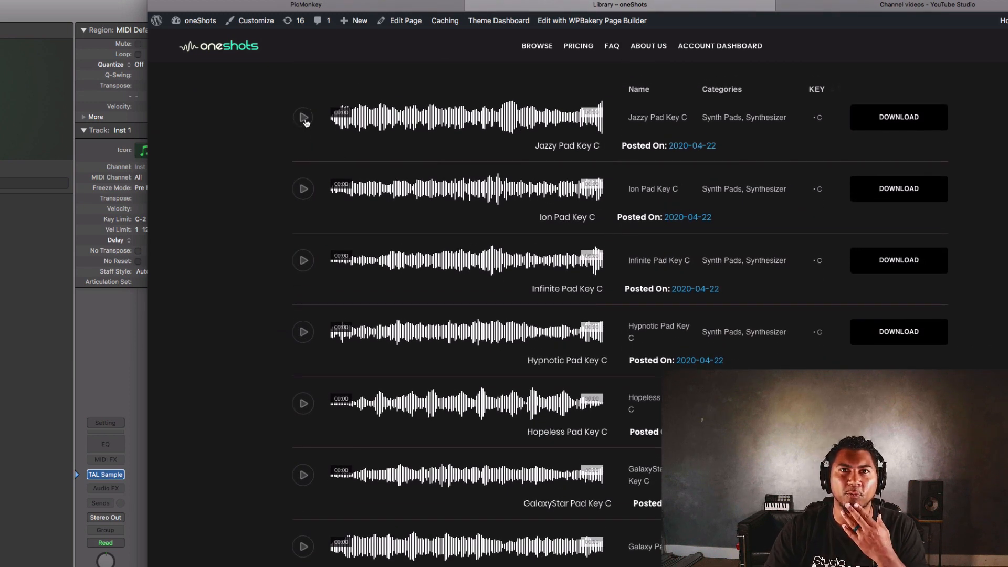
- Audition Jazzy, Infinite, Ion and Hypnotic Pad Key C, then request Hypnotic Pad Key C's download
{"action": "left_click", "coordinate": [303, 117]}
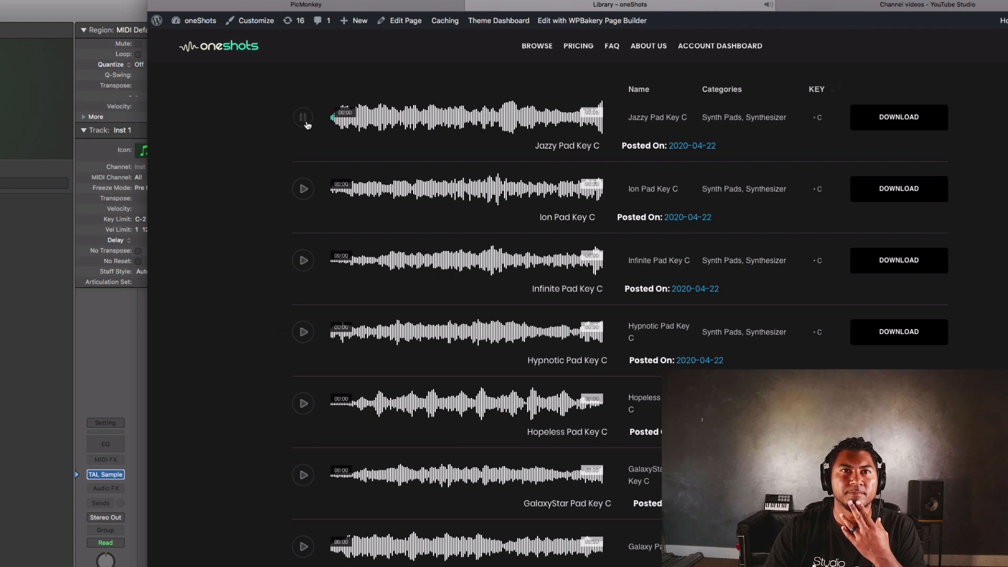
{"action": "left_click", "coordinate": [303, 117]}
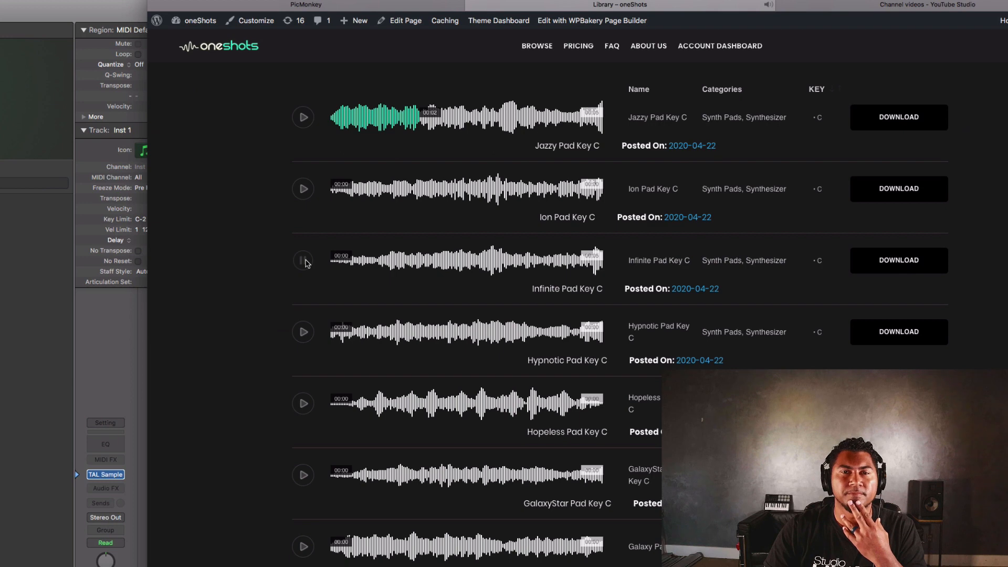
{"action": "left_click", "coordinate": [302, 260]}
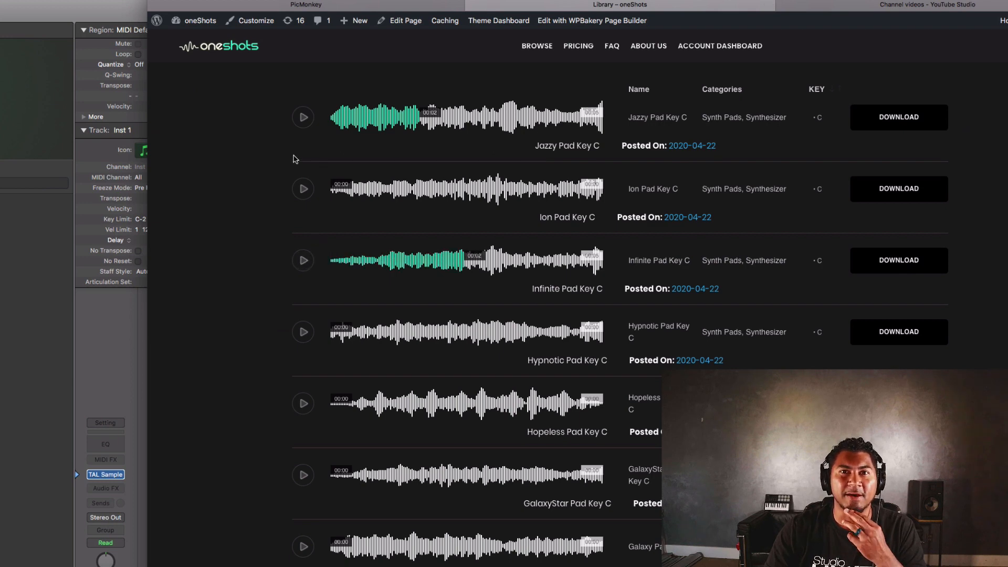
{"action": "left_click", "coordinate": [302, 188]}
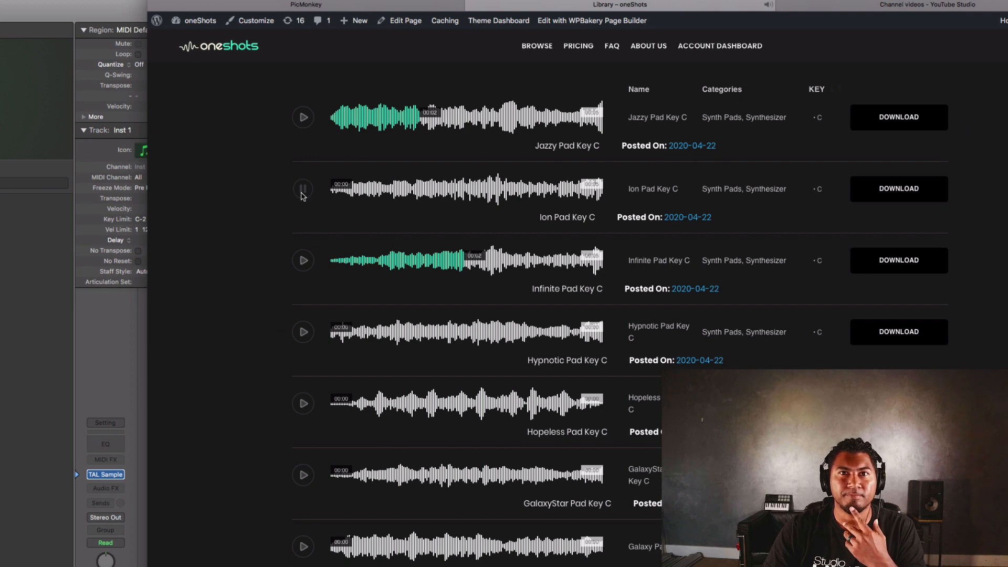
{"action": "left_click", "coordinate": [302, 188]}
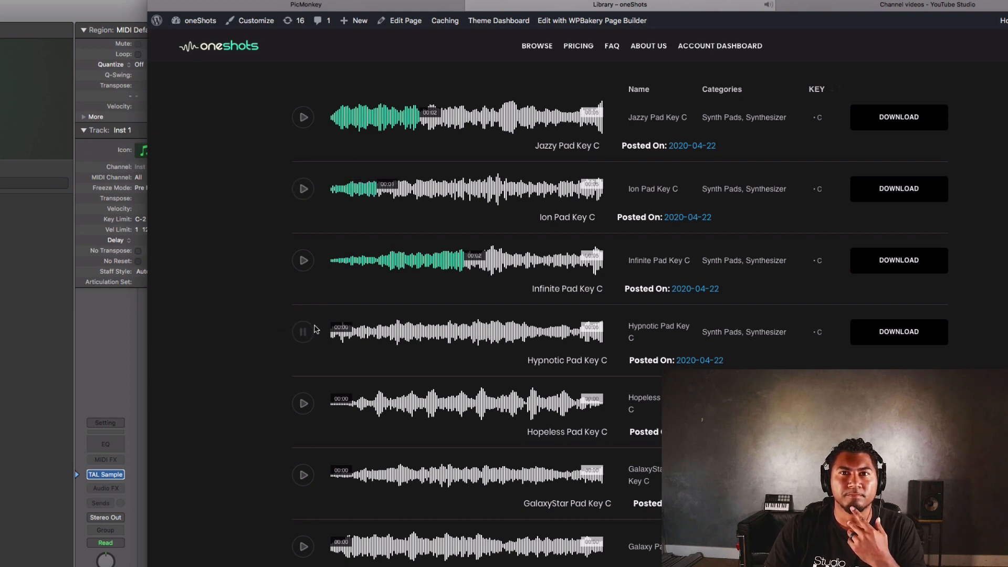
{"action": "left_click", "coordinate": [302, 331]}
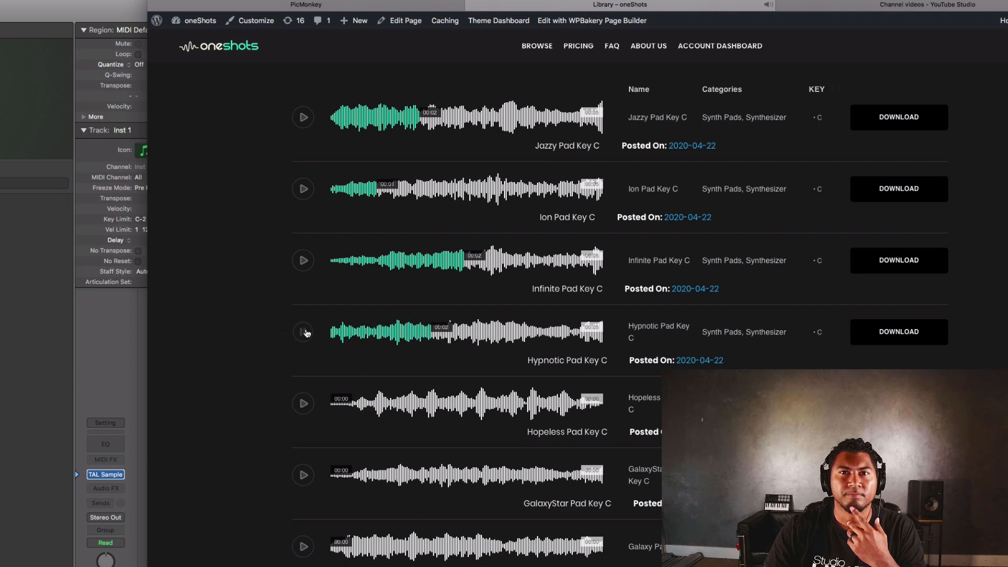
{"action": "left_click", "coordinate": [898, 332]}
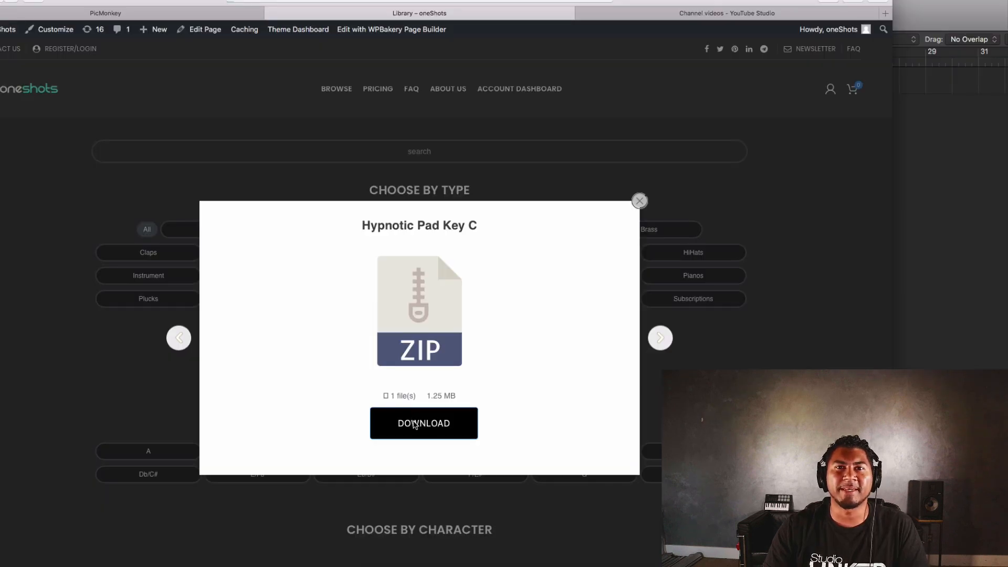
- Download the Hypnotic Pad Key C zip, open its folder, and select the WAV with layer B active
{"action": "left_click", "coordinate": [423, 423]}
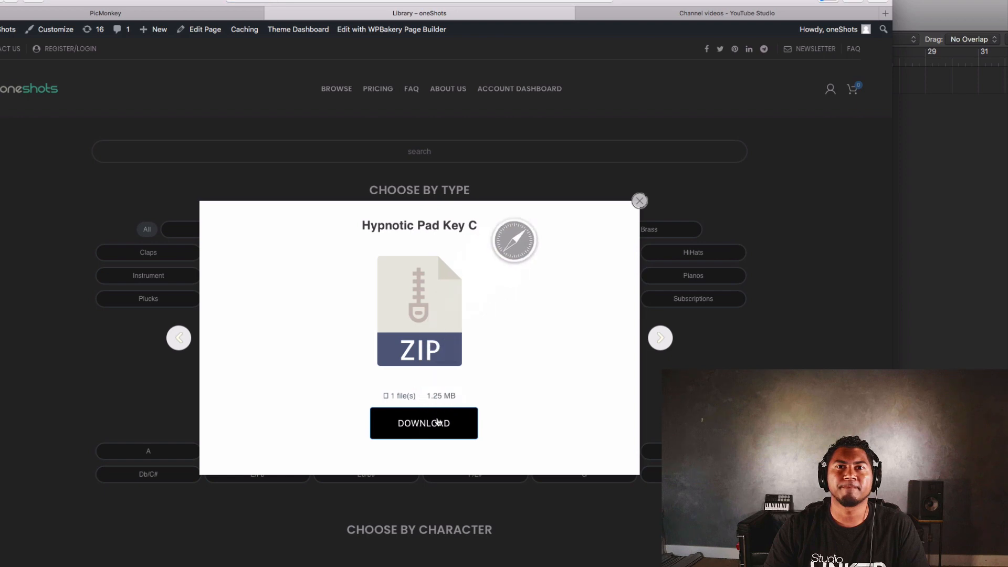
{"action": "left_click", "coordinate": [424, 424]}
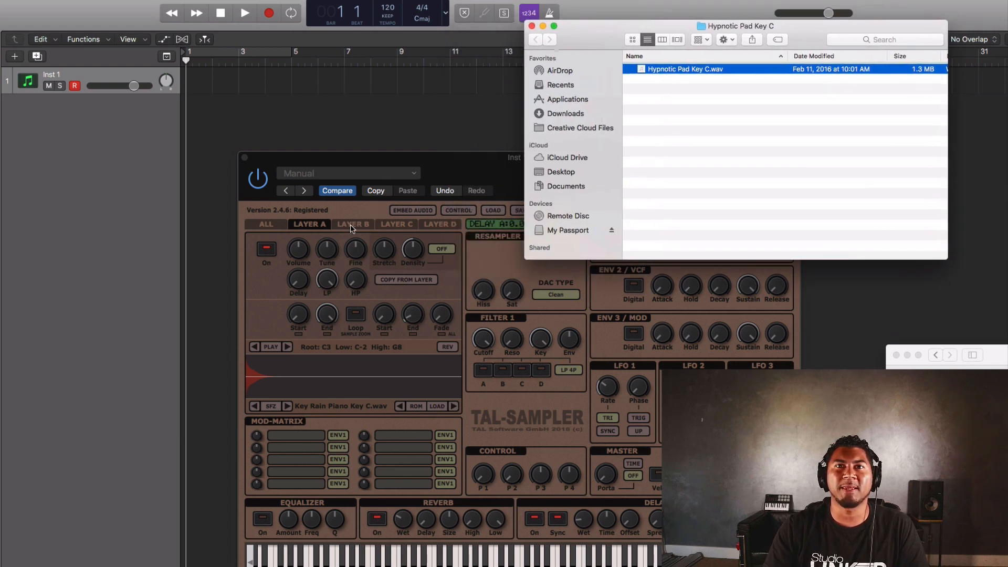
{"action": "left_click", "coordinate": [352, 224]}
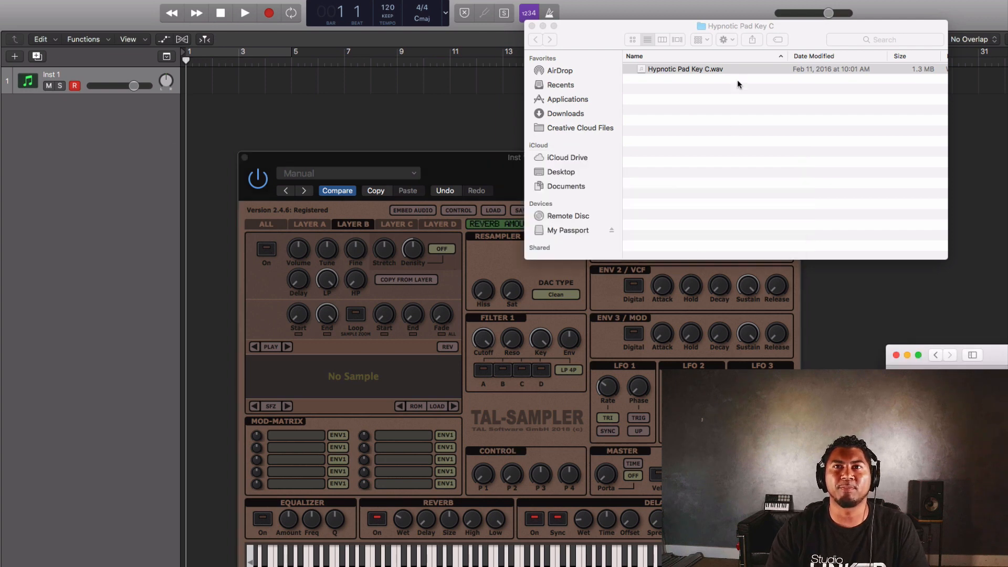
{"action": "left_click", "coordinate": [685, 69]}
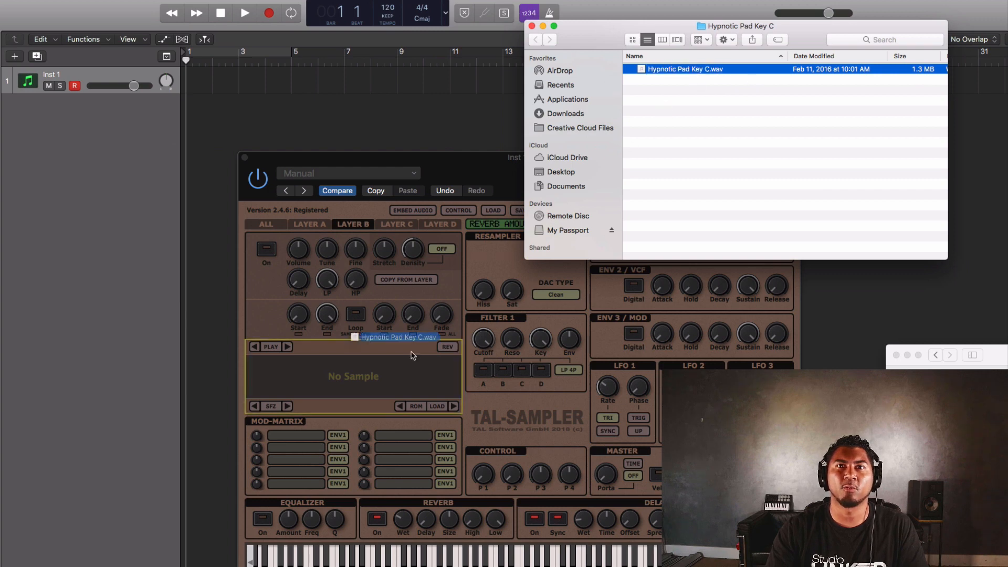
- Load Hypnotic Pad Key C.wav into layer B, check layers A and B, then show all layers
{"action": "double_click", "coordinate": [685, 70]}
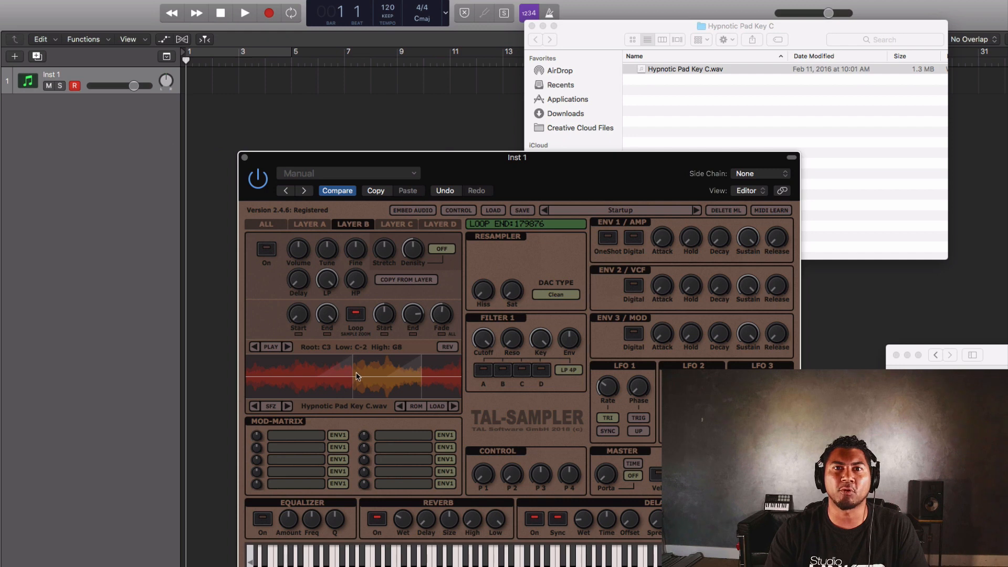
{"action": "mouse_move", "coordinate": [399, 391]}
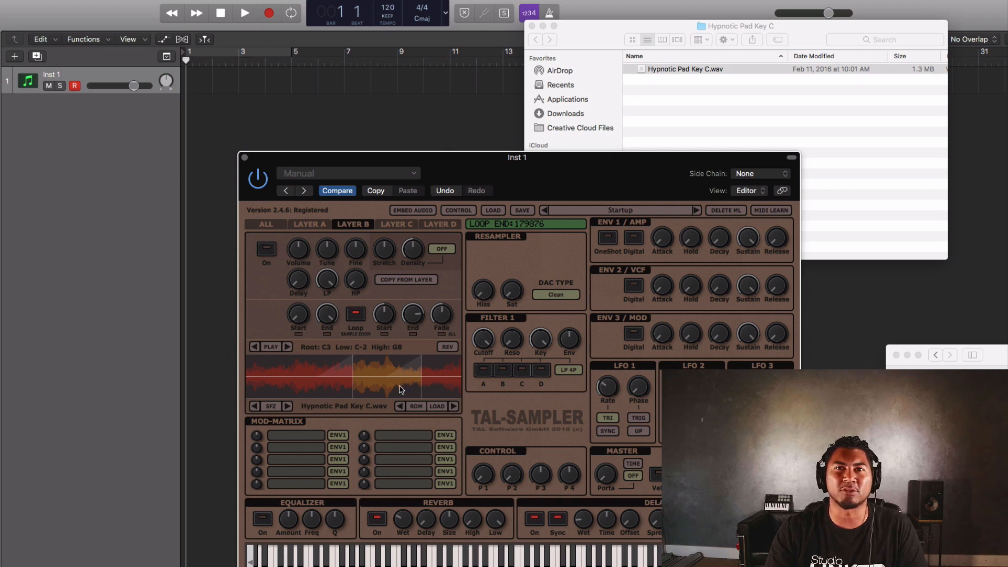
{"action": "mouse_move", "coordinate": [393, 385]}
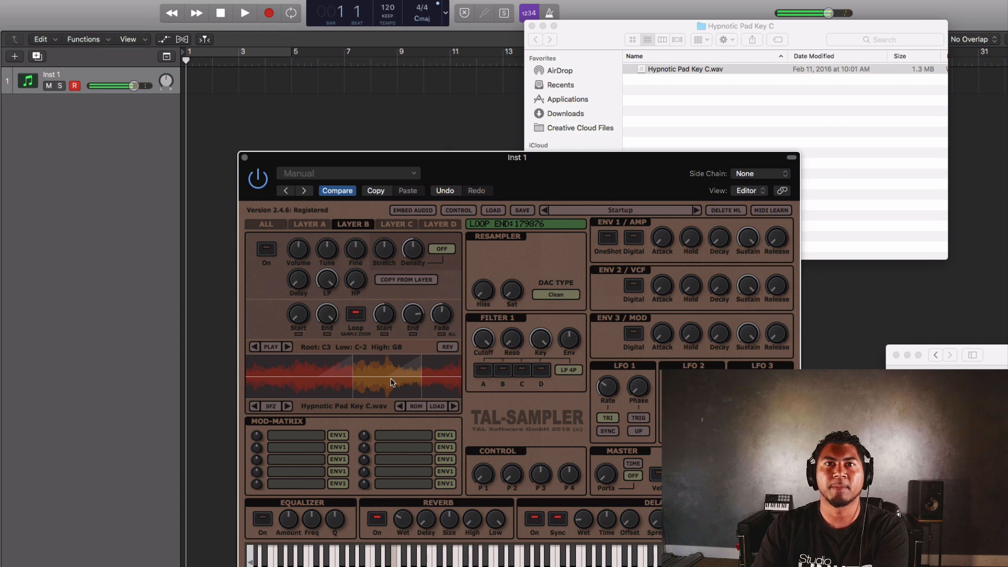
{"action": "left_click", "coordinate": [266, 249]}
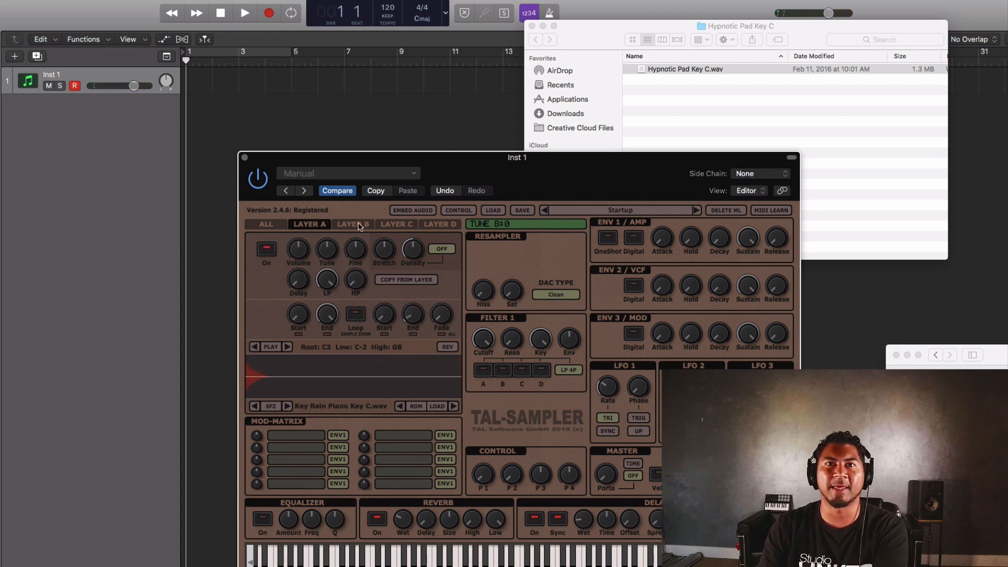
{"action": "left_click", "coordinate": [353, 224]}
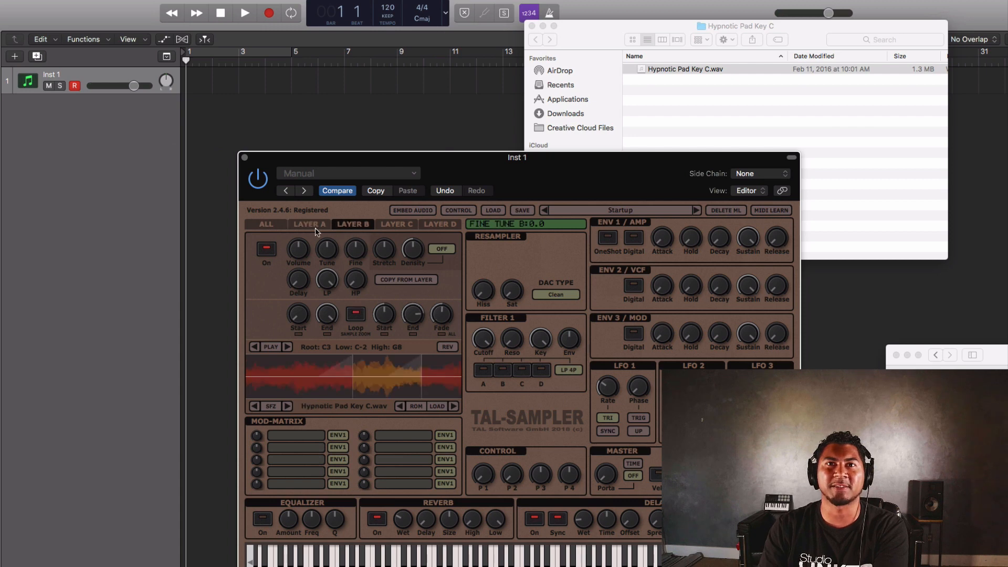
{"action": "left_click", "coordinate": [265, 224]}
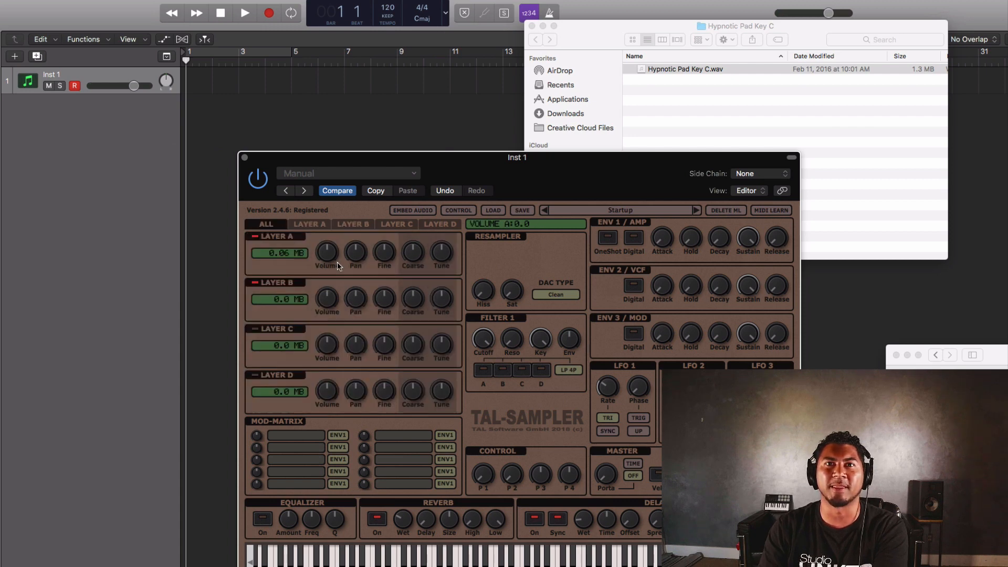